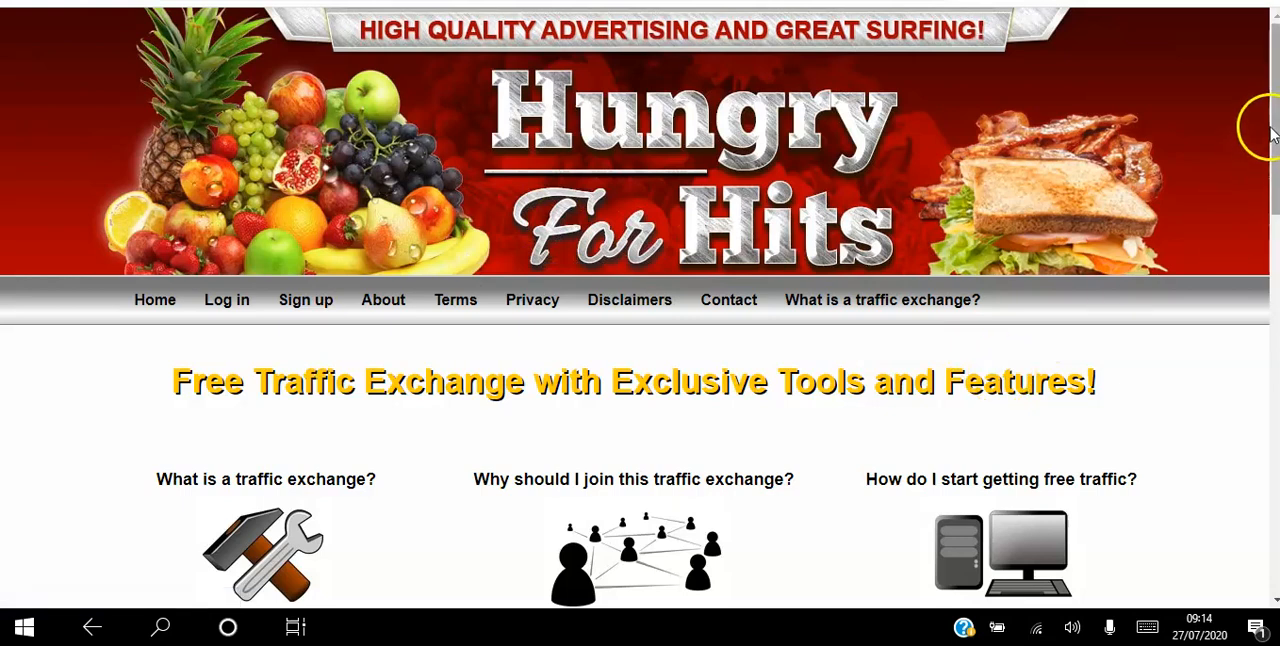
{"action": "scroll", "scroll_direction": "down", "scroll_amount": 3}
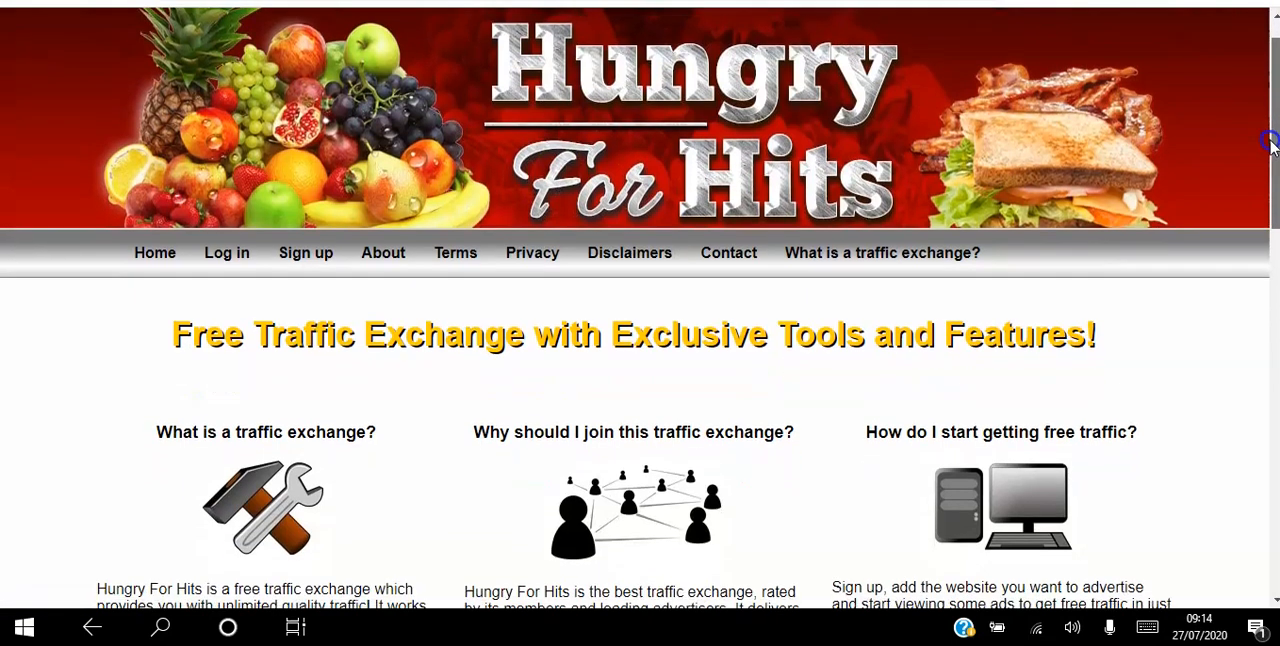
{"action": "scroll", "scroll_direction": "down", "scroll_amount": 3}
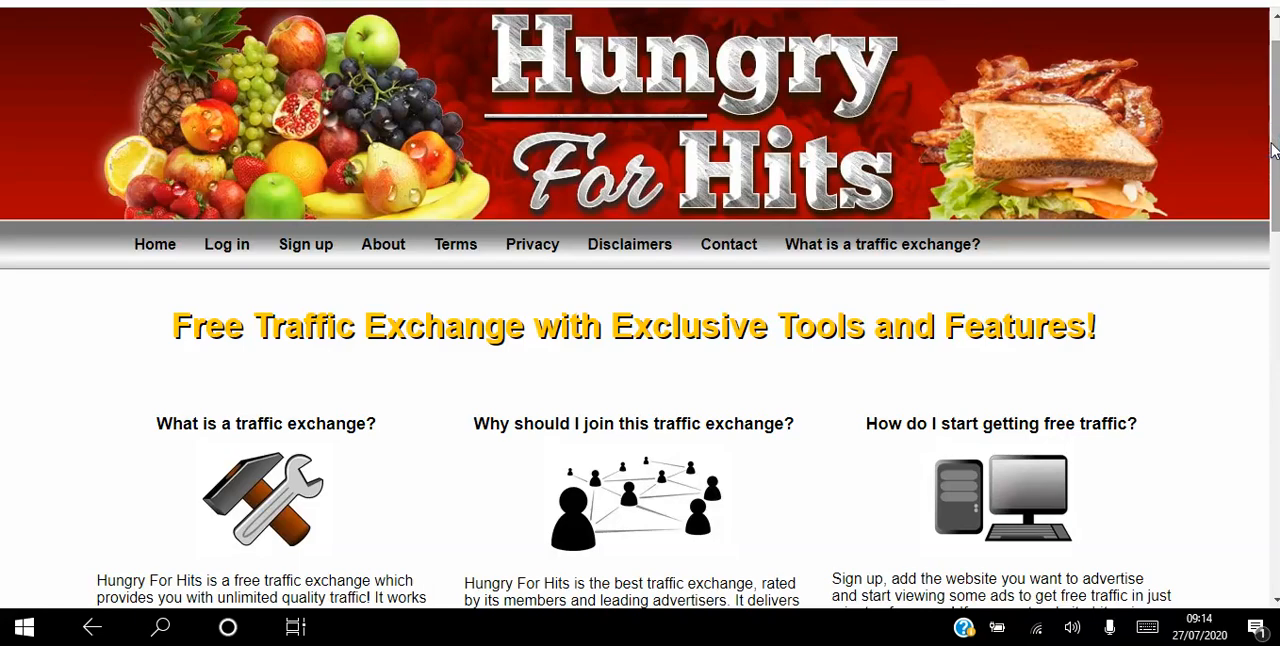
{"action": "scroll", "scroll_direction": "down", "scroll_amount": 3}
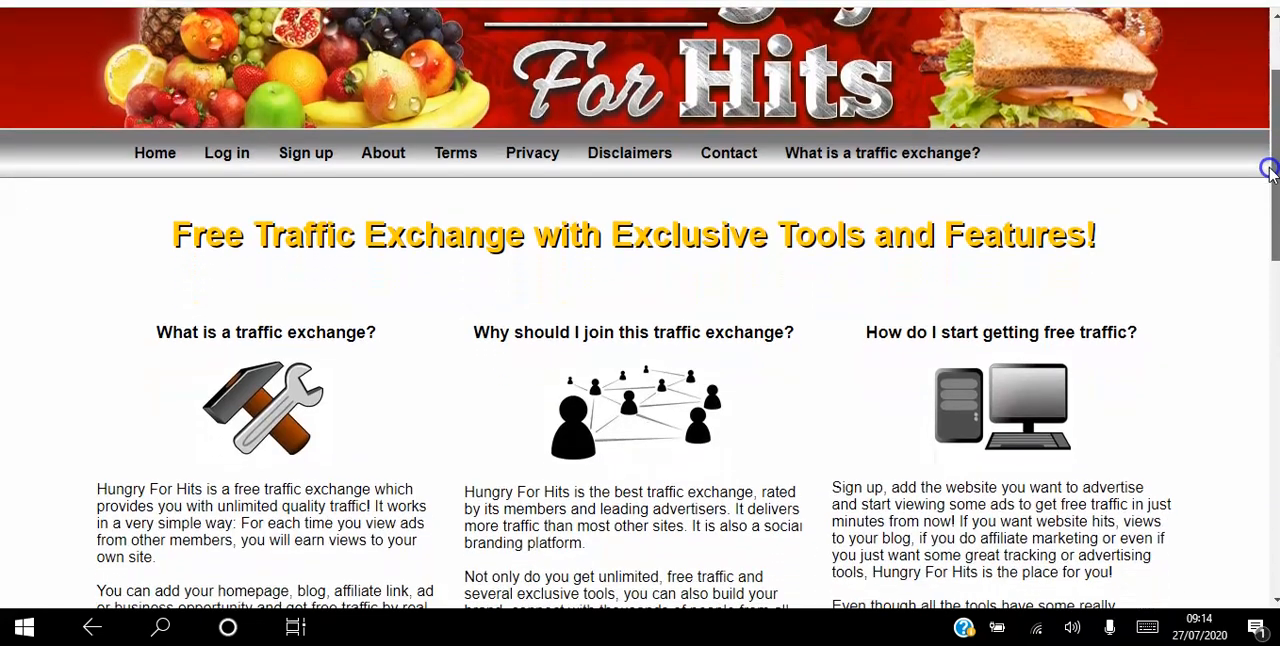
{"action": "scroll", "scroll_direction": "down", "scroll_amount": 3}
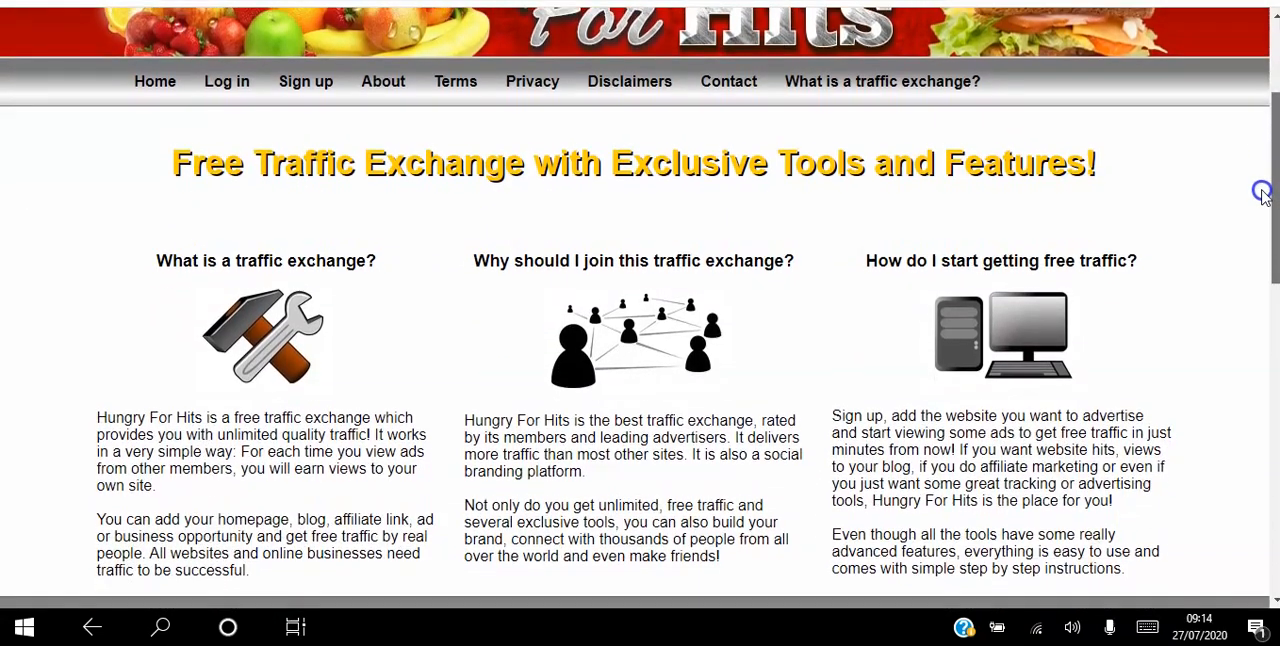
{"action": "scroll", "scroll_direction": "down", "scroll_amount": 3}
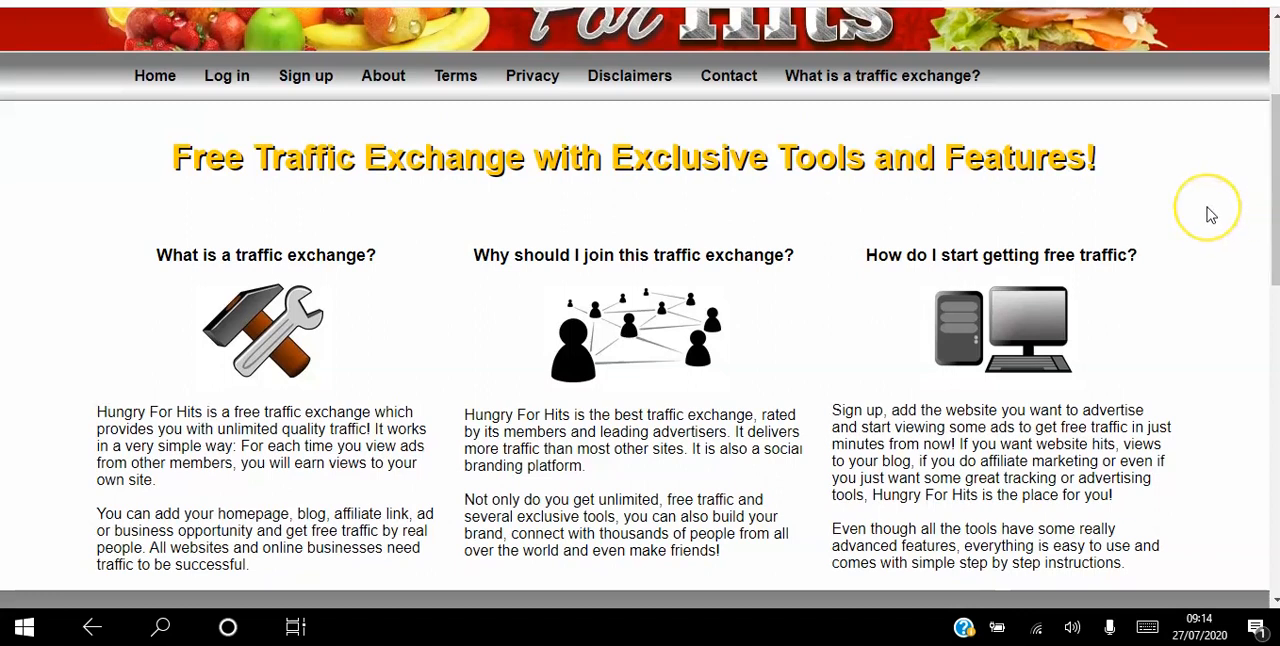
{"action": "mouse_move", "coordinate": [308, 246]}
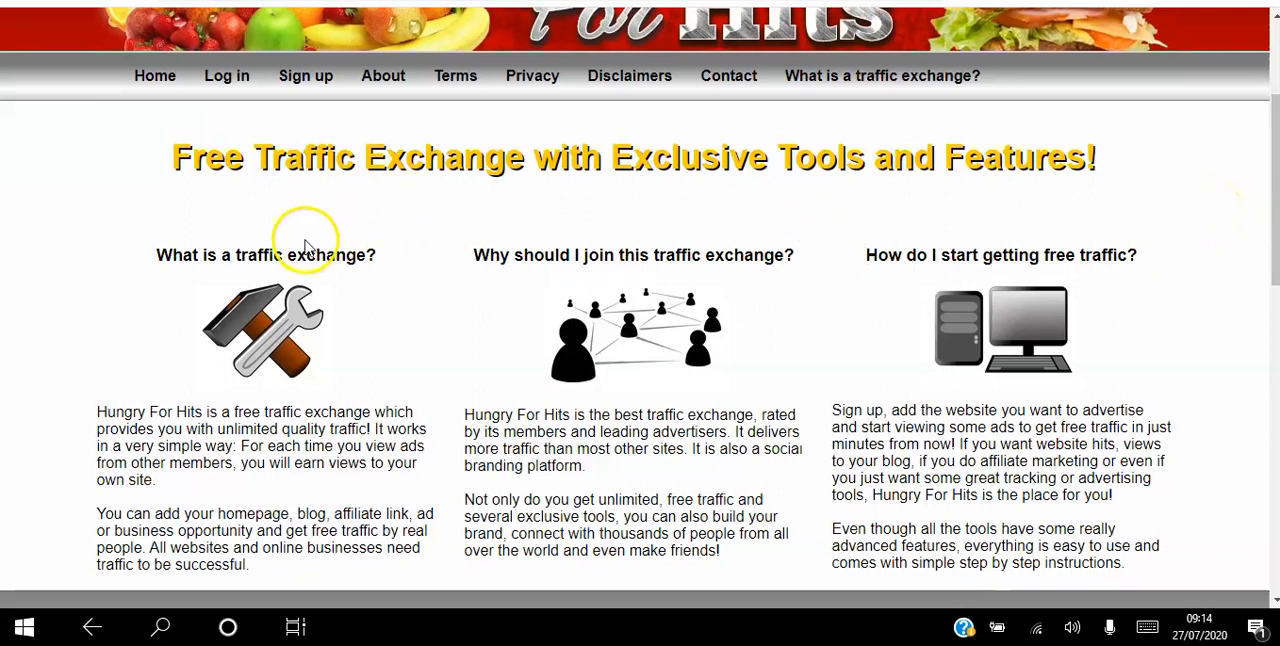
{"action": "mouse_move", "coordinate": [264, 296]}
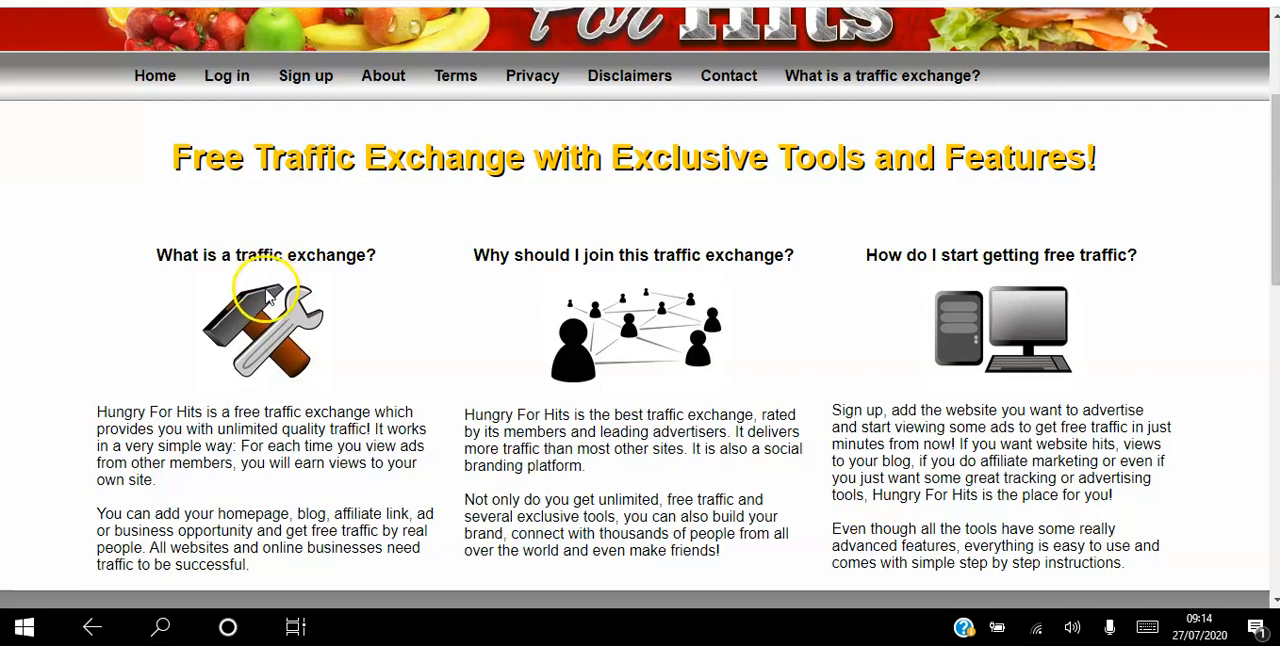
{"action": "mouse_move", "coordinate": [284, 488]}
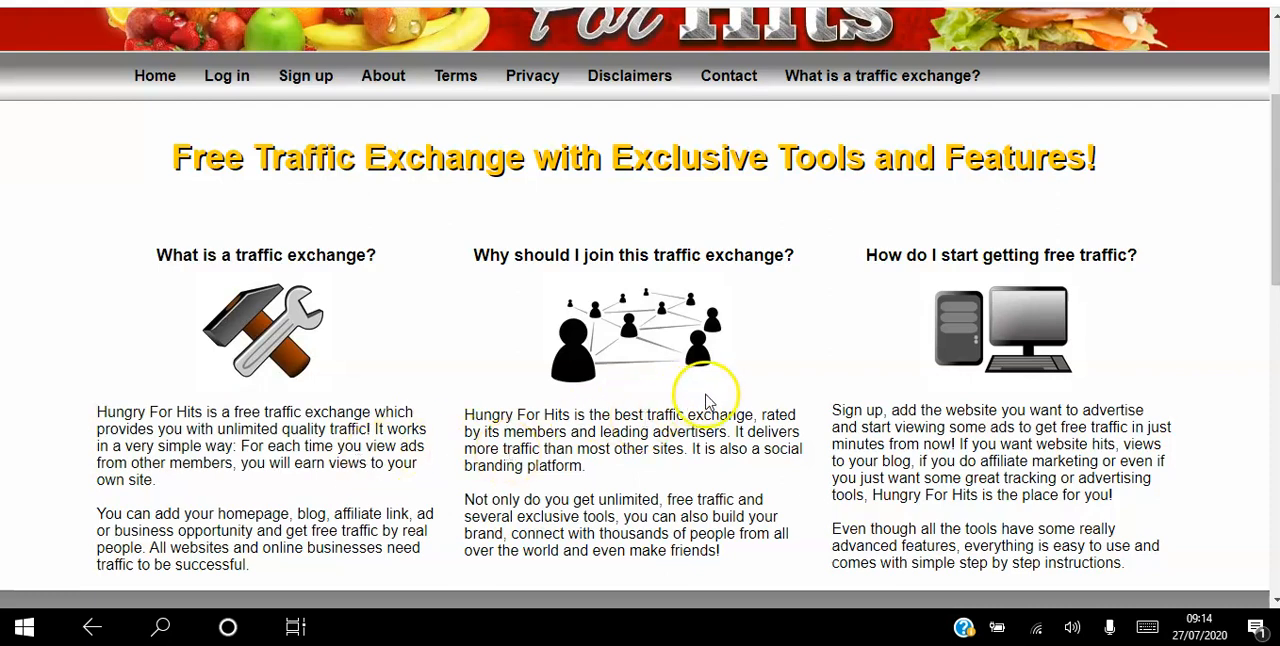
{"action": "mouse_move", "coordinate": [744, 370]}
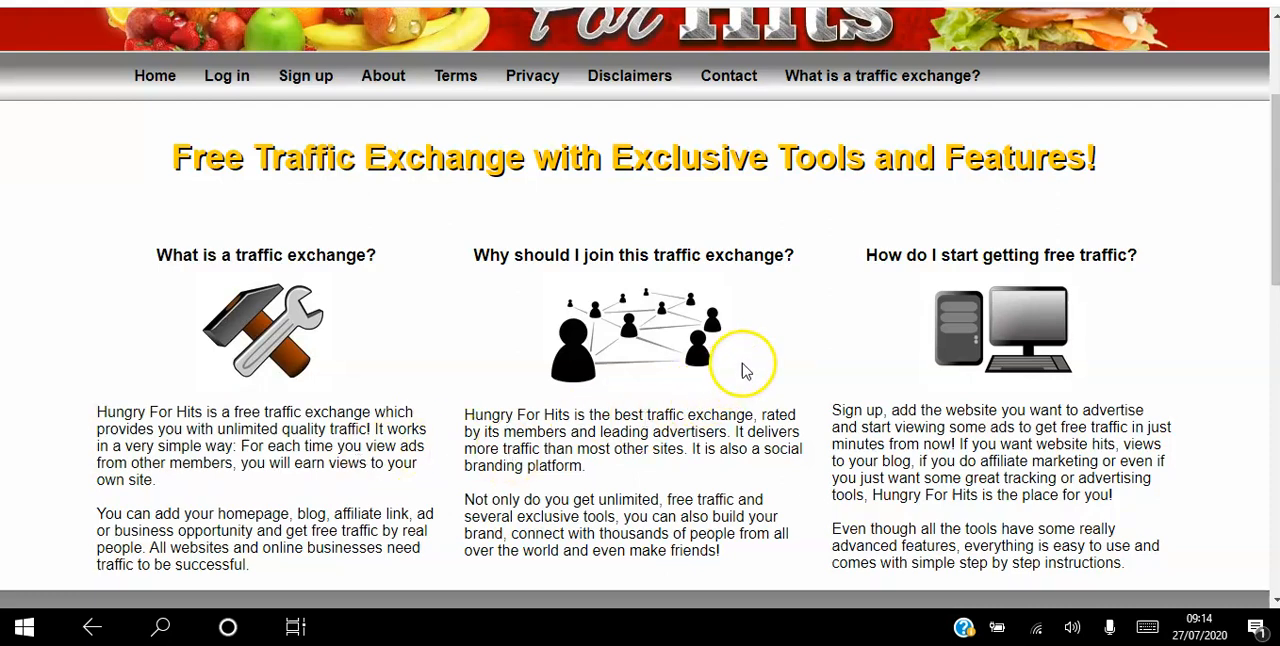
{"action": "mouse_move", "coordinate": [744, 456]}
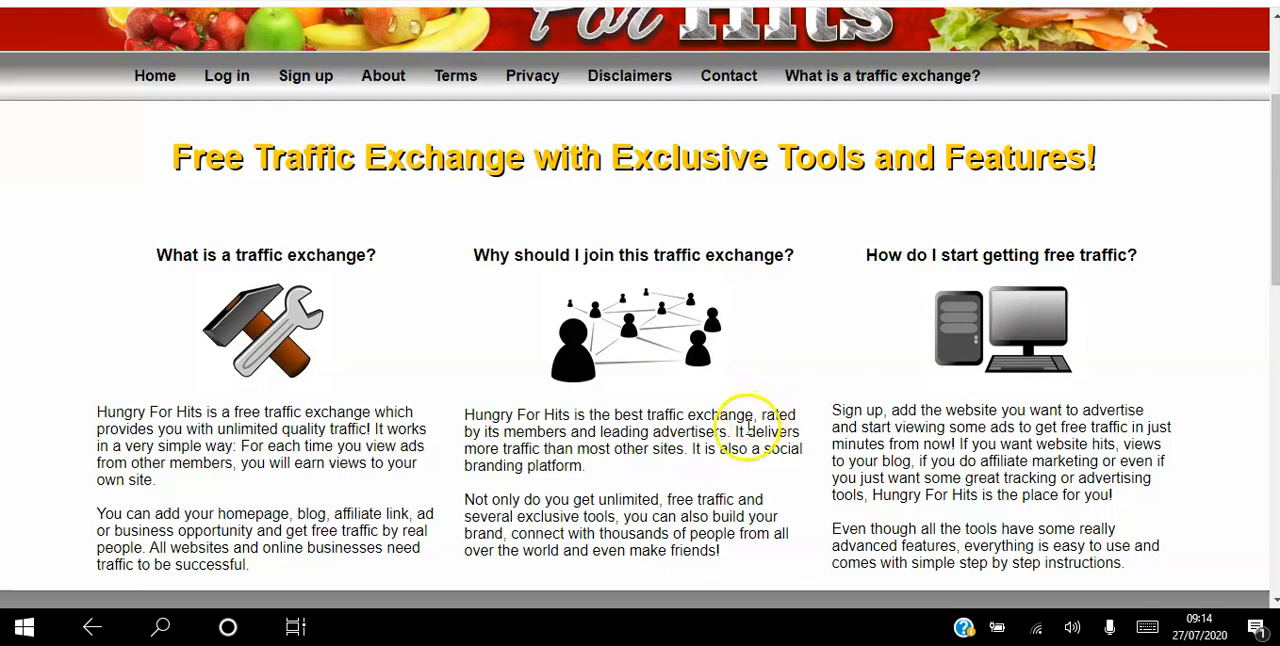
{"action": "mouse_move", "coordinate": [756, 360]}
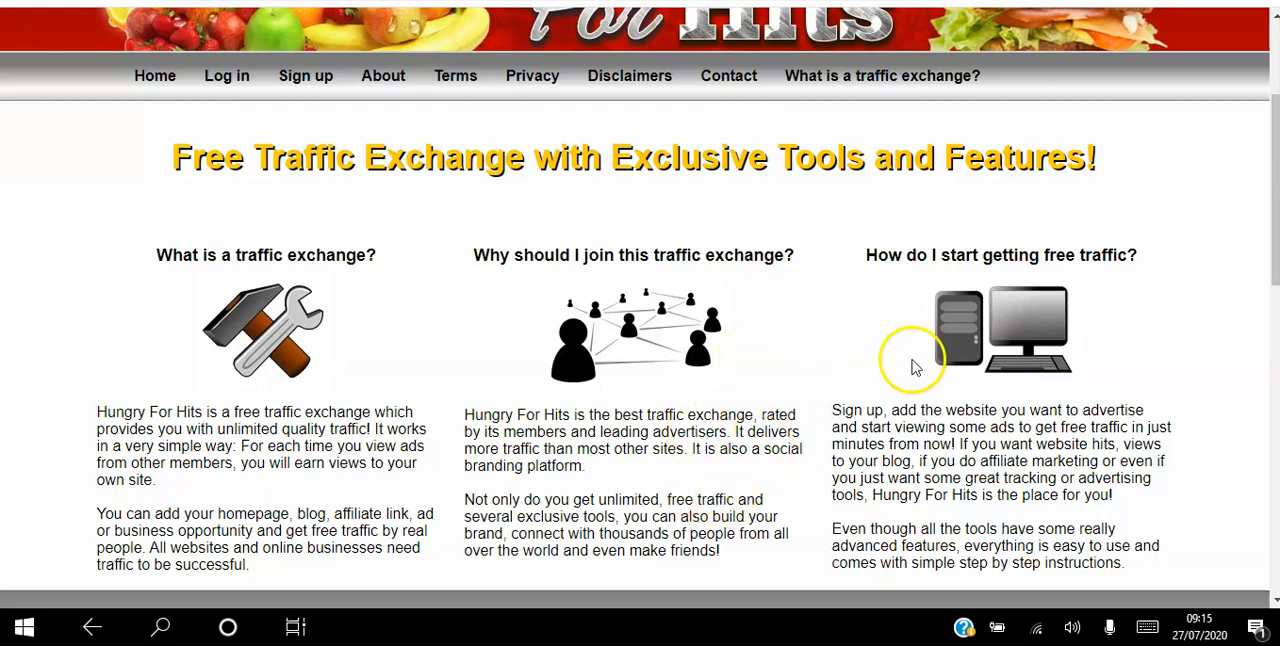
{"action": "mouse_move", "coordinate": [1168, 240]}
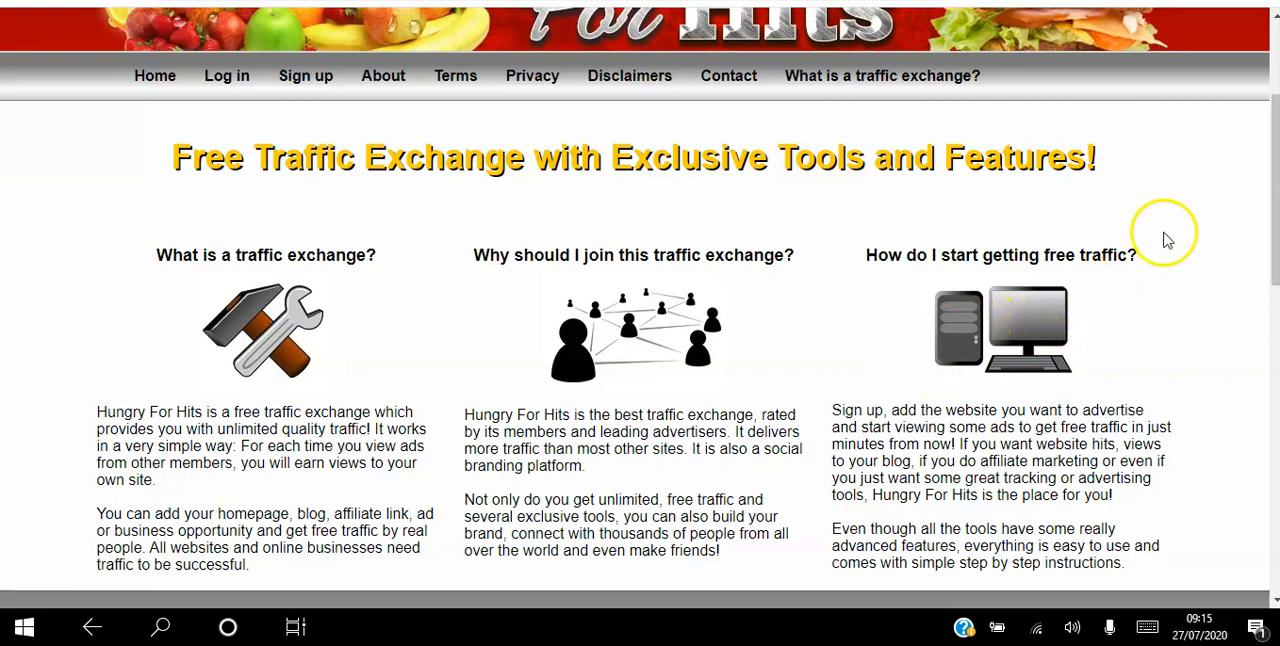
{"action": "mouse_move", "coordinate": [1204, 276]}
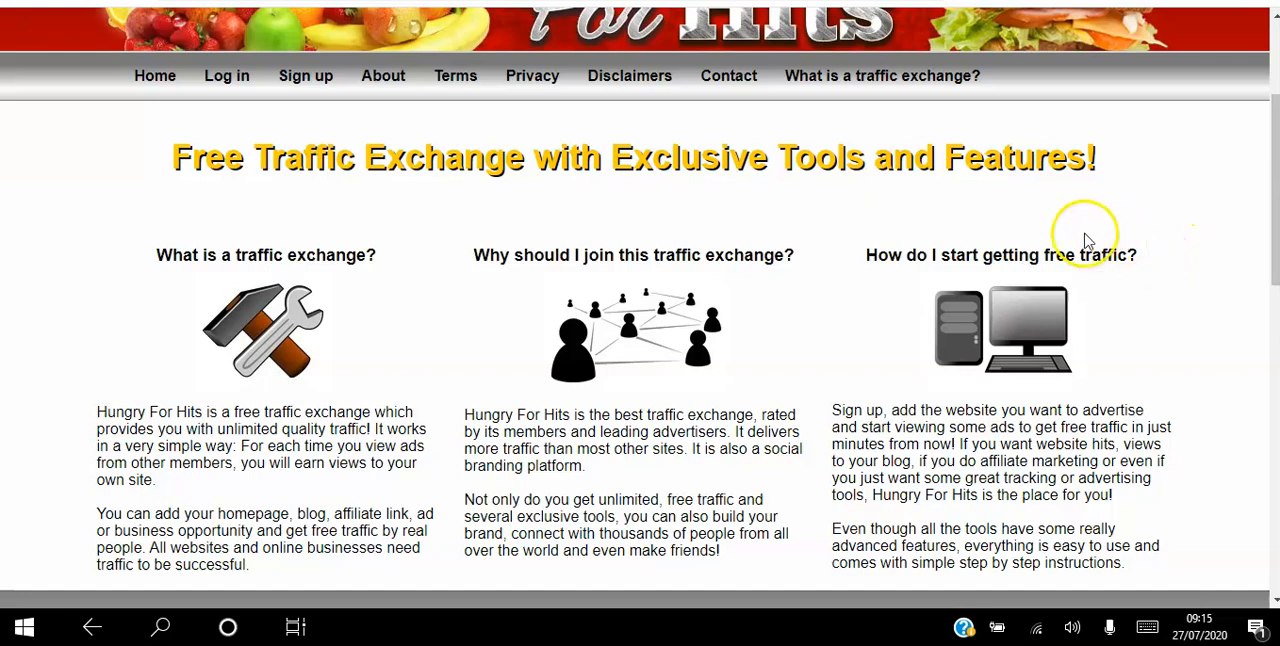
{"action": "mouse_move", "coordinate": [1270, 240]}
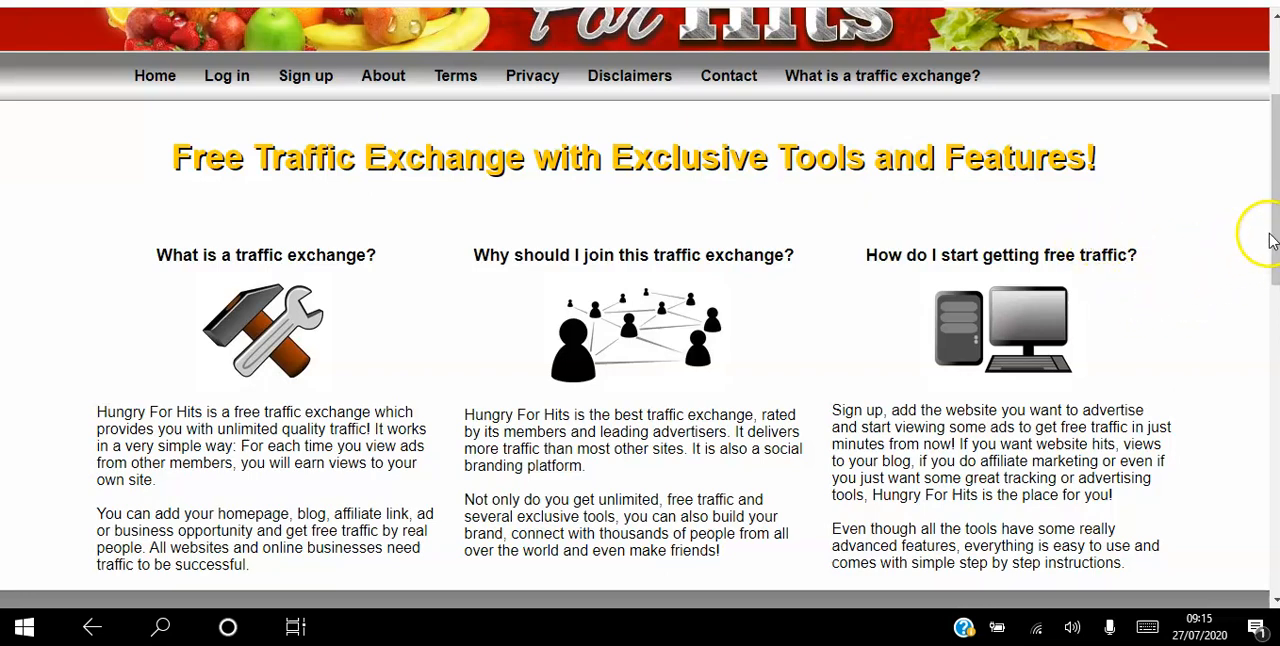
{"action": "scroll", "scroll_direction": "down", "scroll_amount": 3}
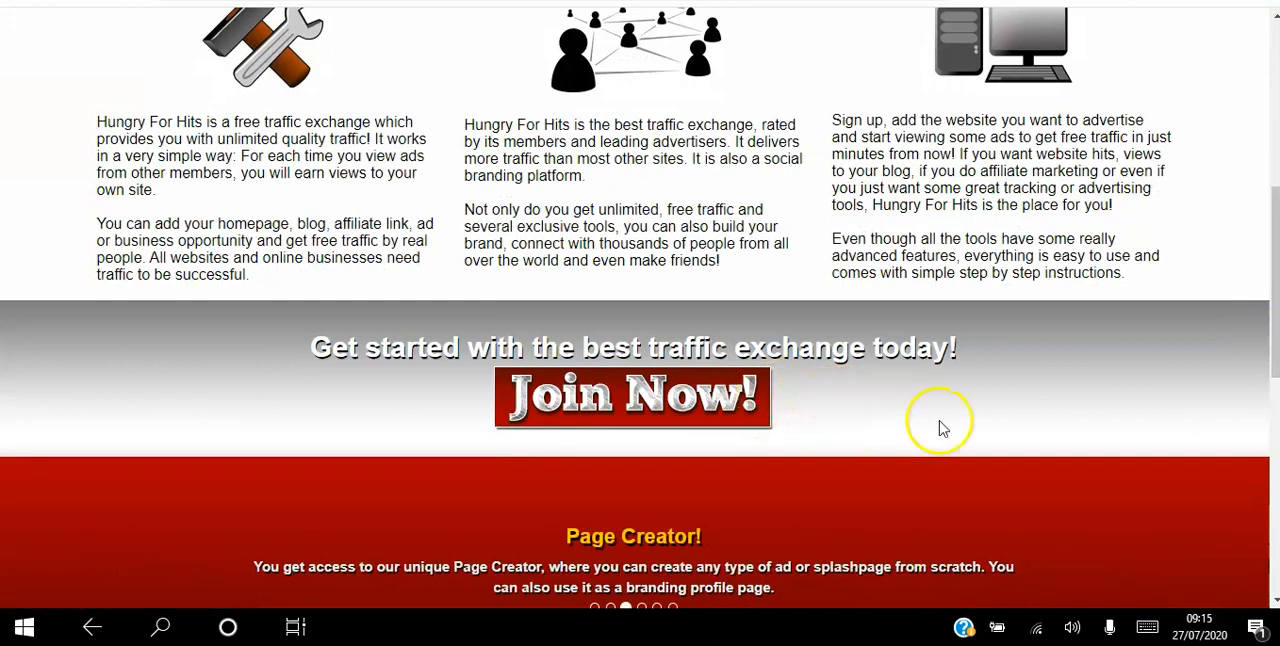
{"action": "mouse_move", "coordinate": [1176, 332]}
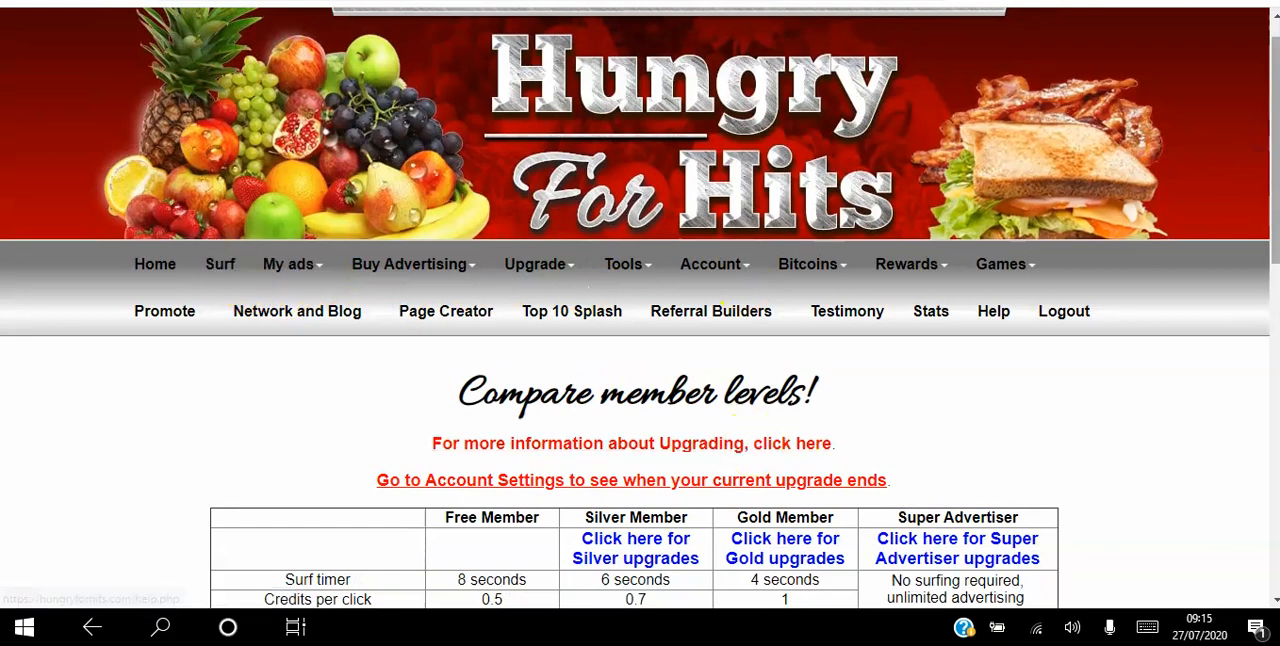
{"action": "scroll", "scroll_direction": "down", "scroll_amount": 3}
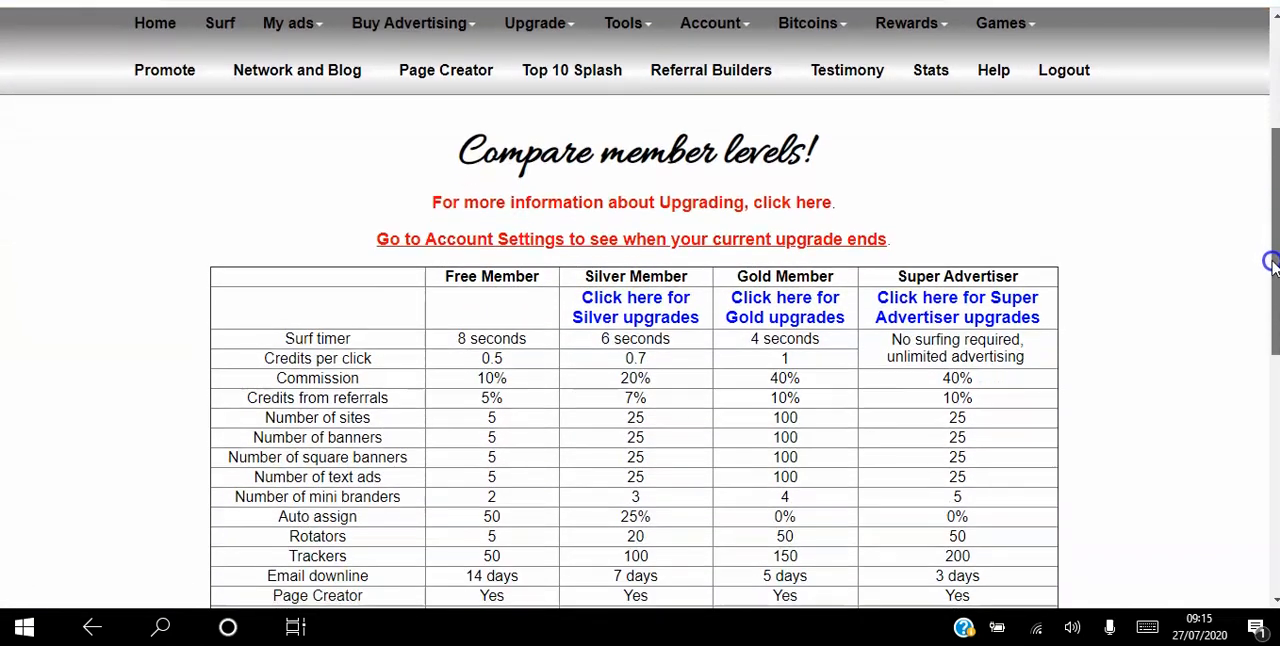
{"action": "scroll", "scroll_direction": "down", "scroll_amount": 3}
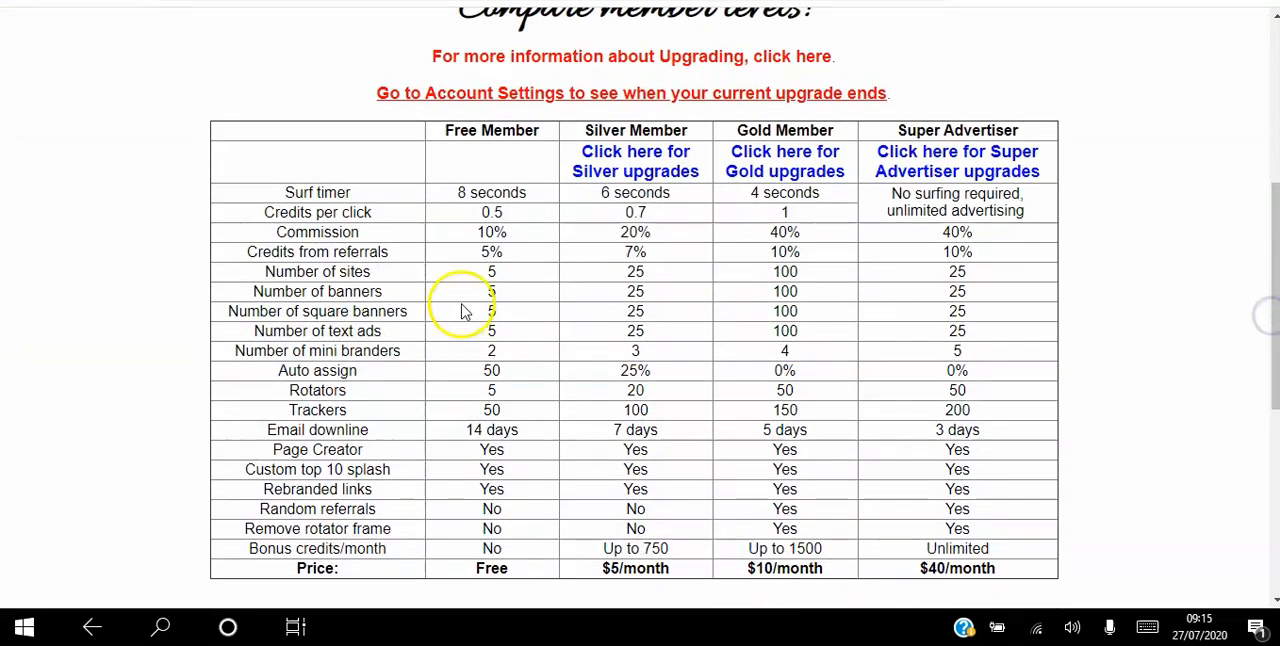
{"action": "mouse_move", "coordinate": [228, 356]}
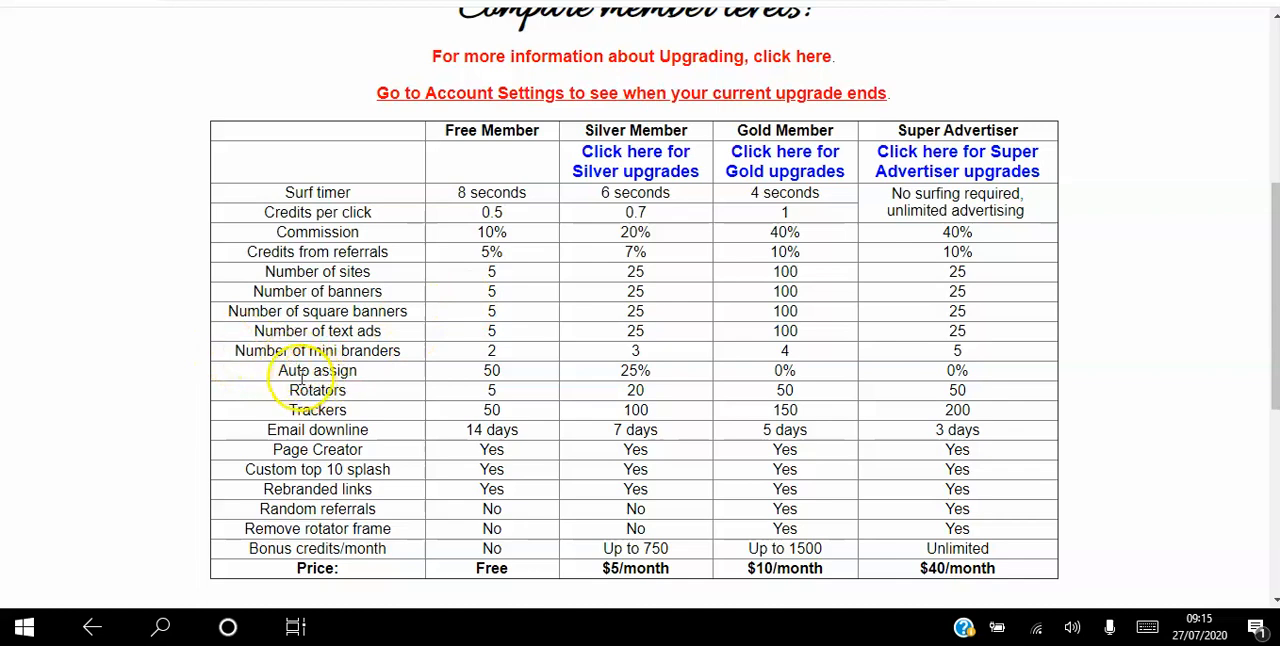
{"action": "mouse_move", "coordinate": [710, 296]}
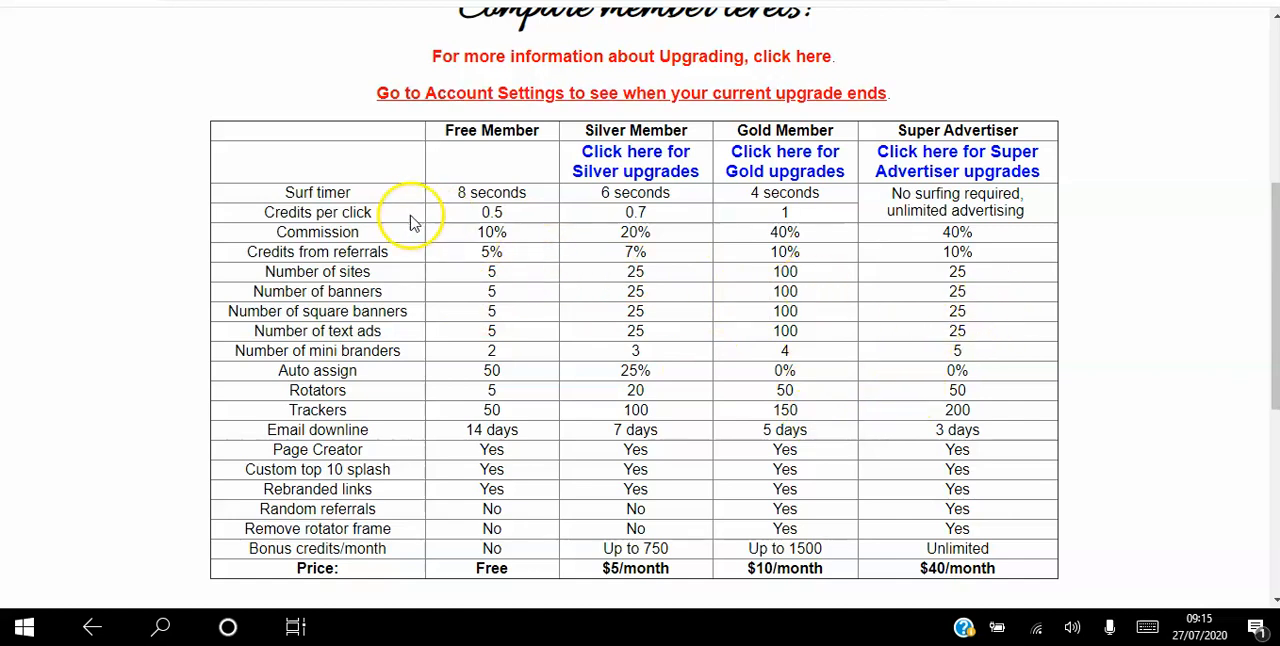
{"action": "mouse_move", "coordinate": [700, 372]}
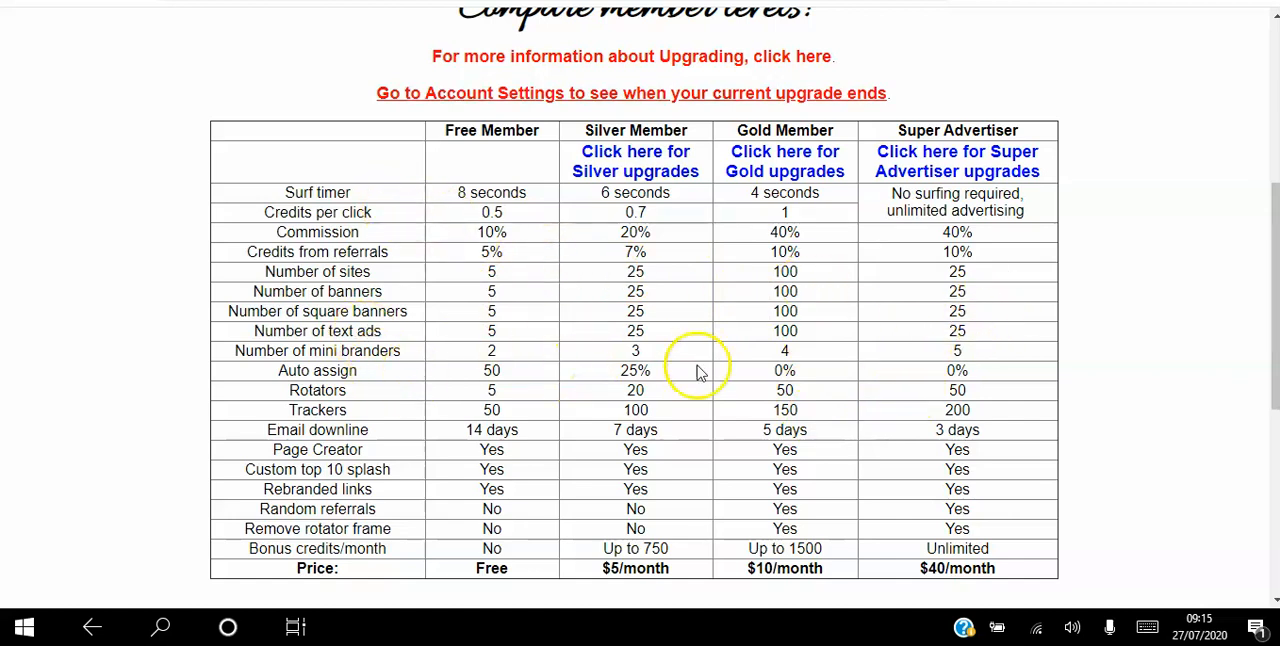
{"action": "mouse_move", "coordinate": [800, 344]}
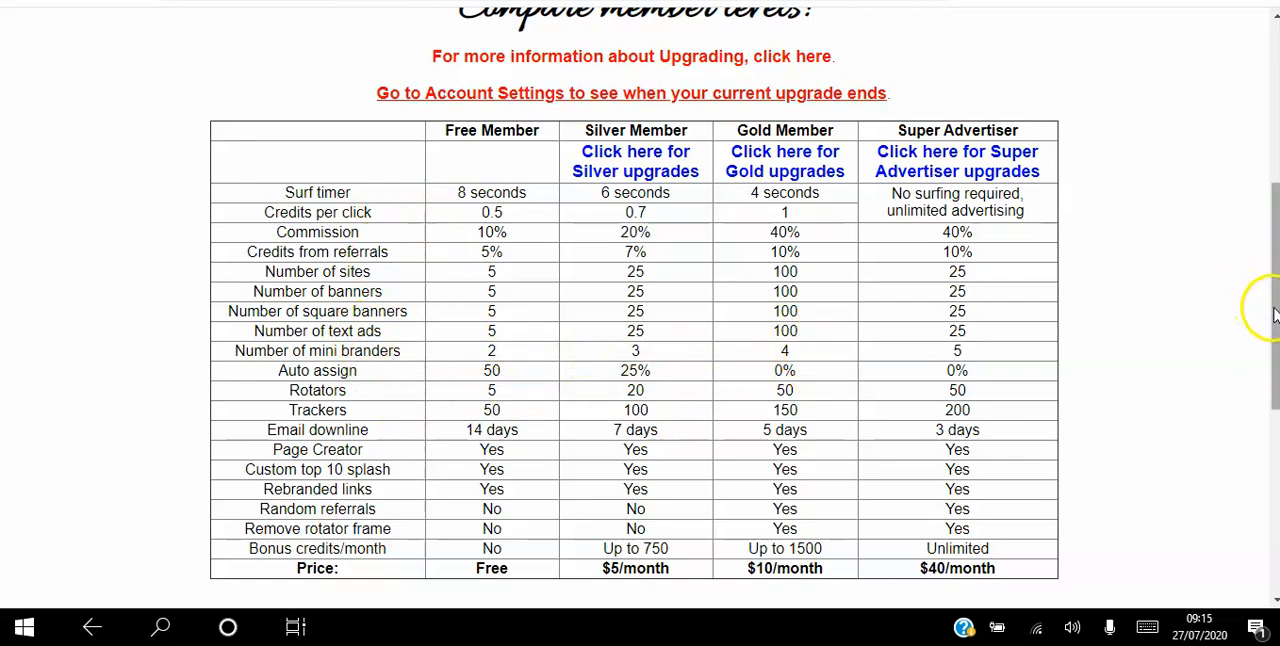
{"action": "scroll", "scroll_direction": "up", "scroll_amount": 3}
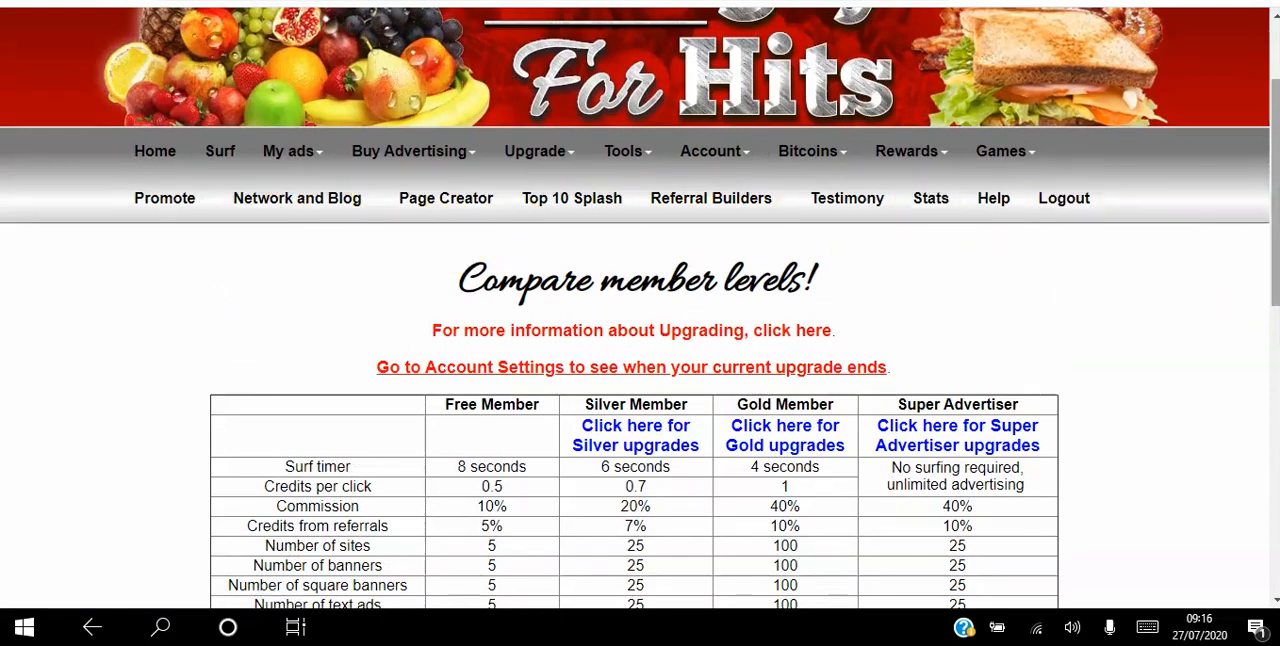
{"action": "scroll", "scroll_direction": "down", "scroll_amount": 3}
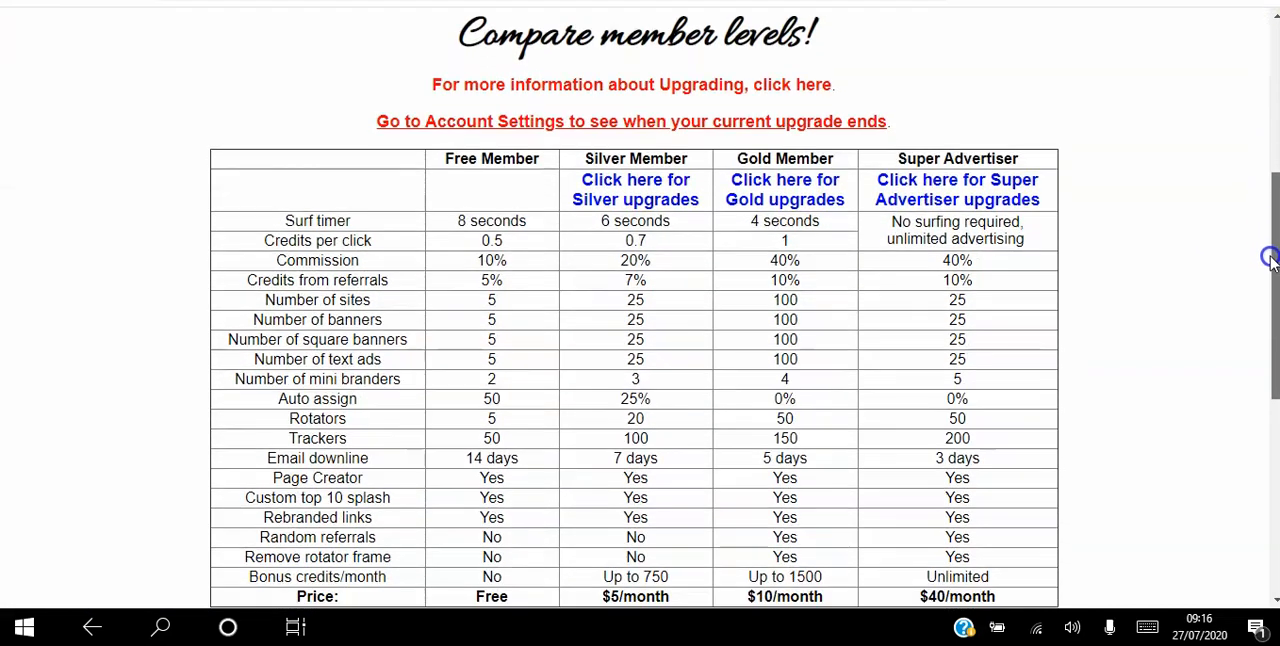
{"action": "scroll", "scroll_direction": "down", "scroll_amount": 3}
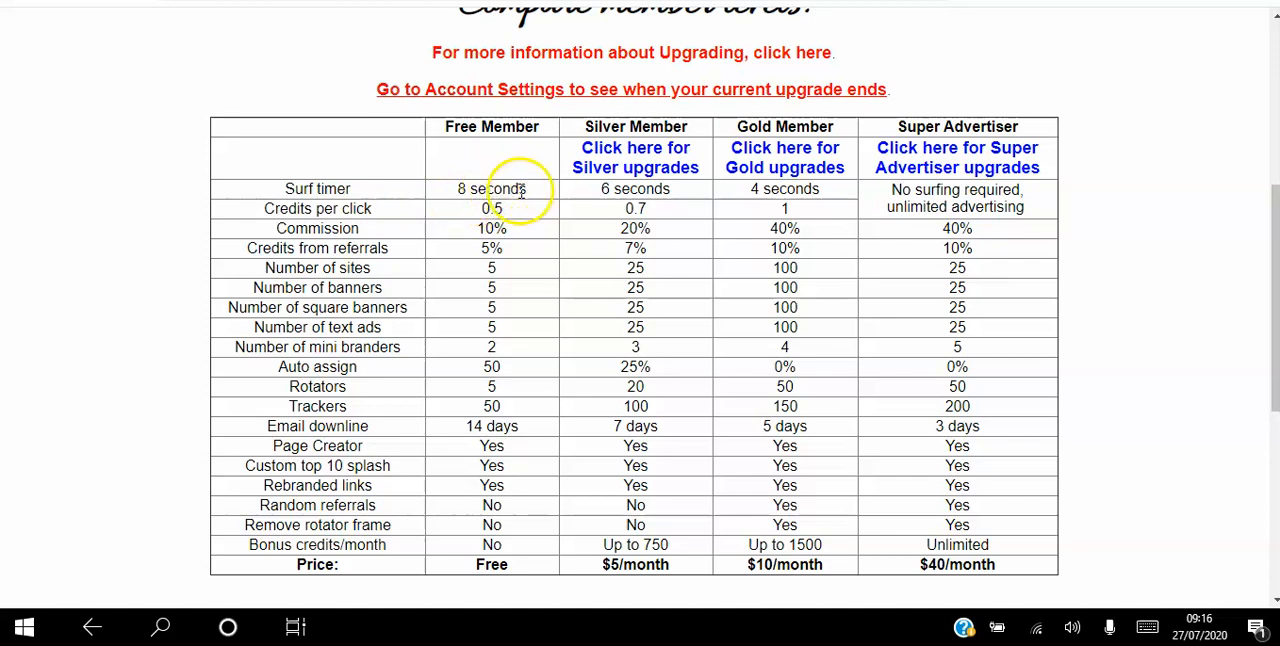
{"action": "mouse_move", "coordinate": [670, 196]}
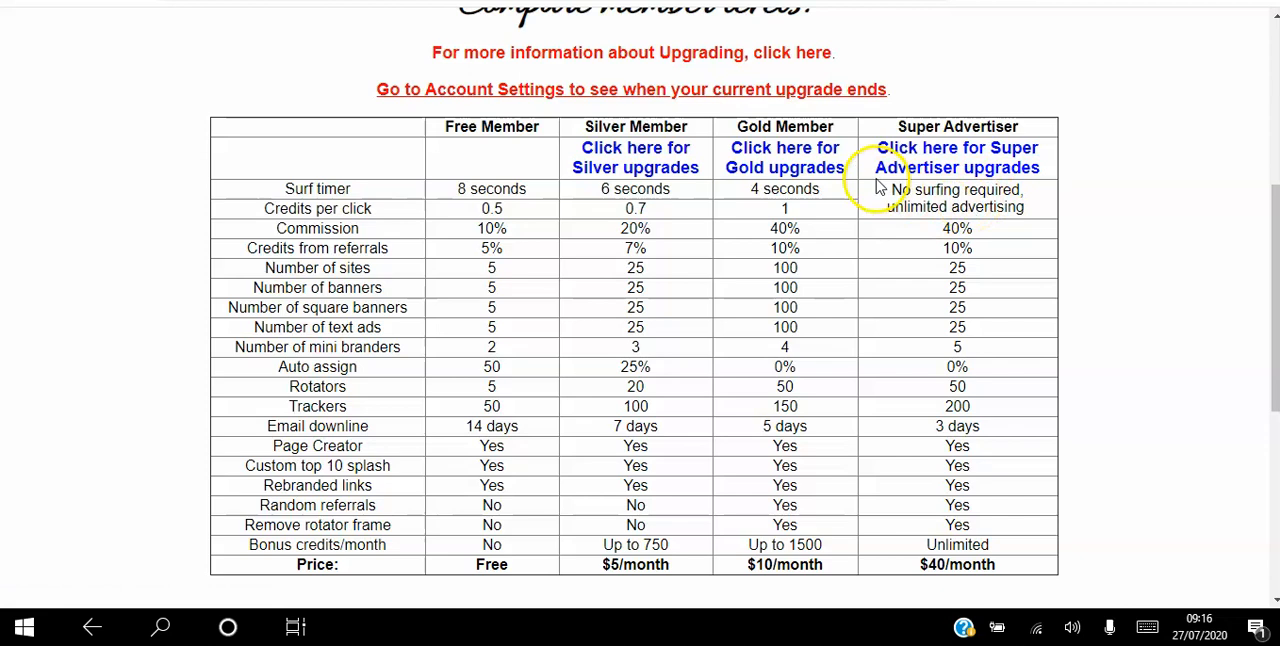
{"action": "mouse_move", "coordinate": [390, 210]}
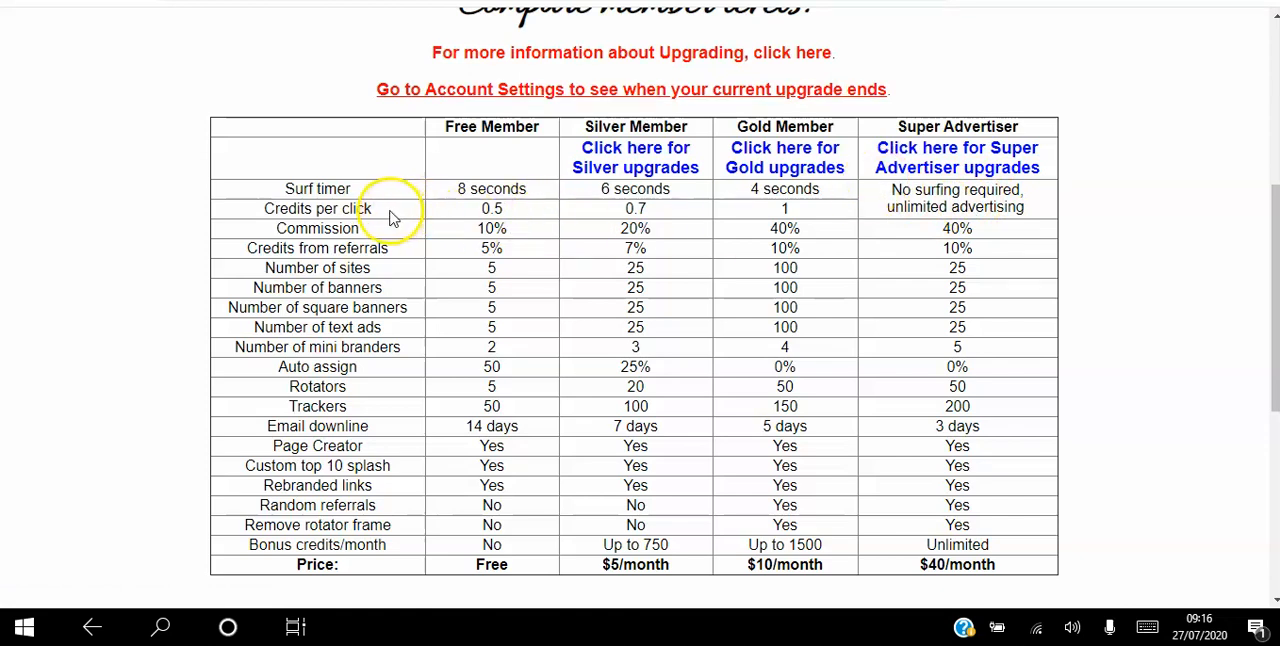
{"action": "mouse_move", "coordinate": [448, 232]}
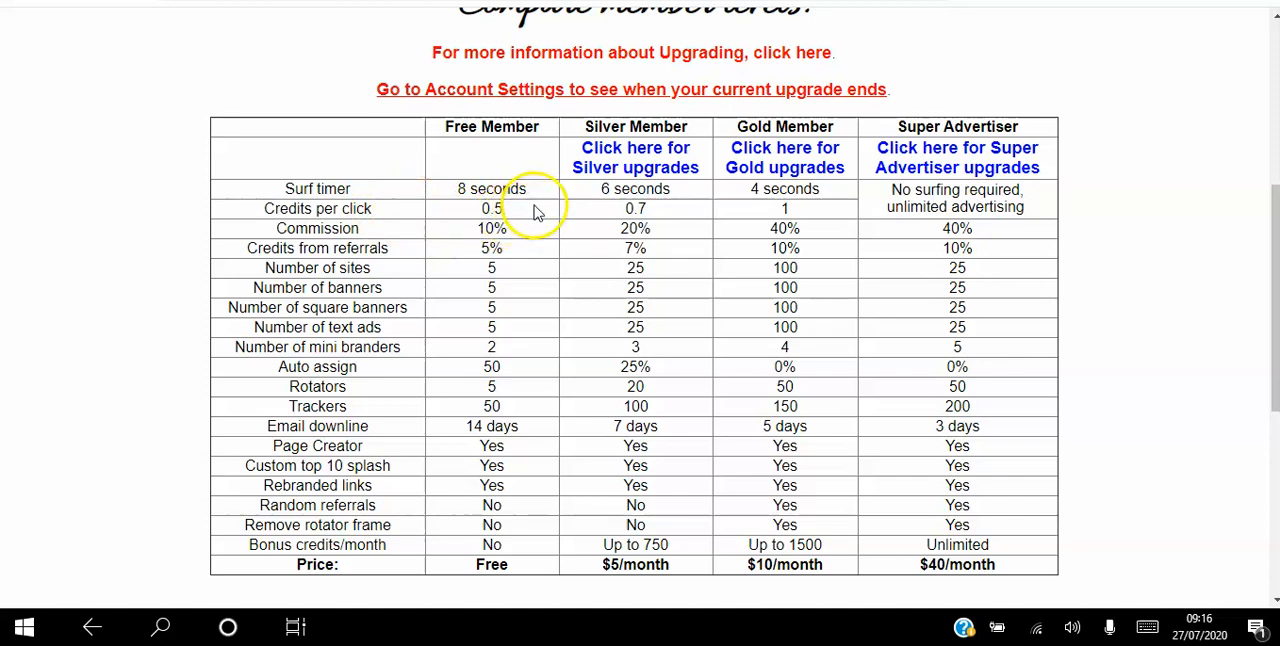
{"action": "mouse_move", "coordinate": [576, 216]}
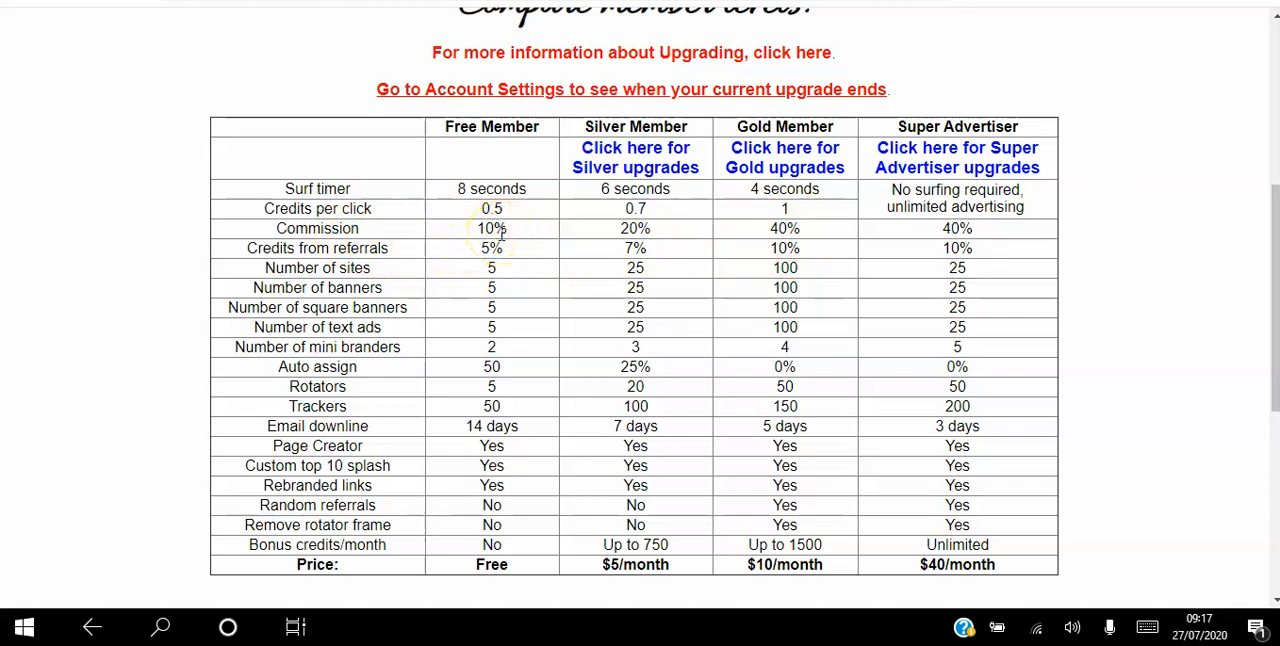
{"action": "mouse_move", "coordinate": [688, 246]}
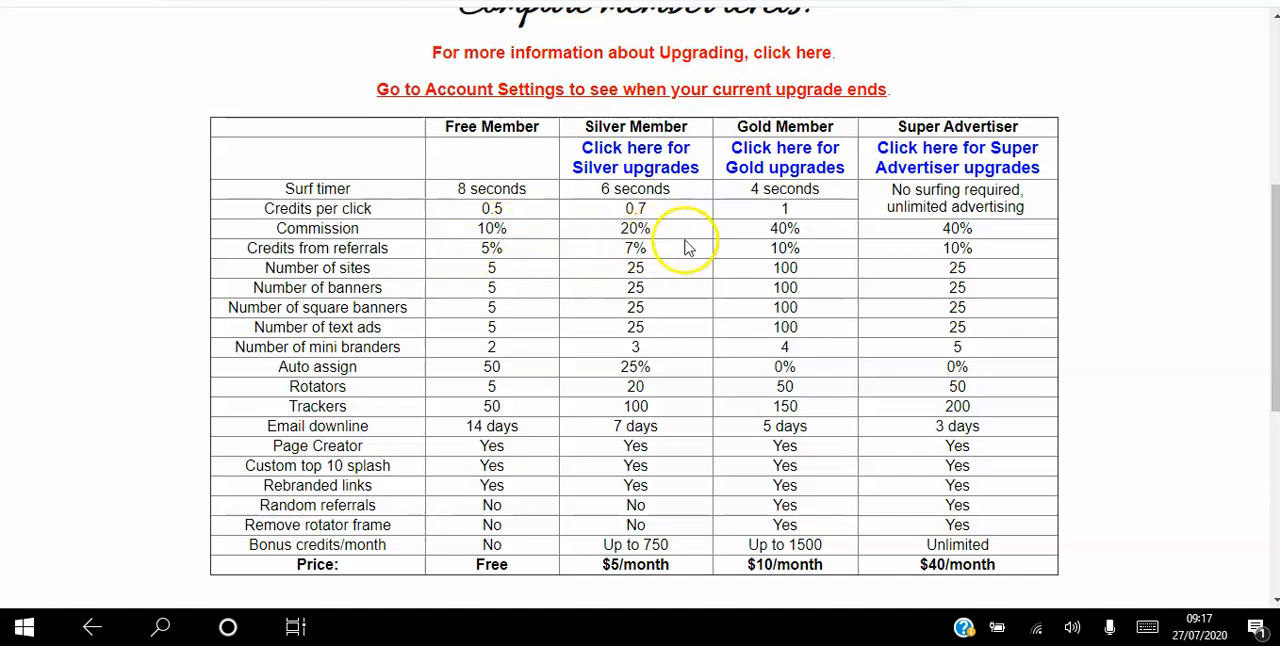
{"action": "mouse_move", "coordinate": [636, 328]}
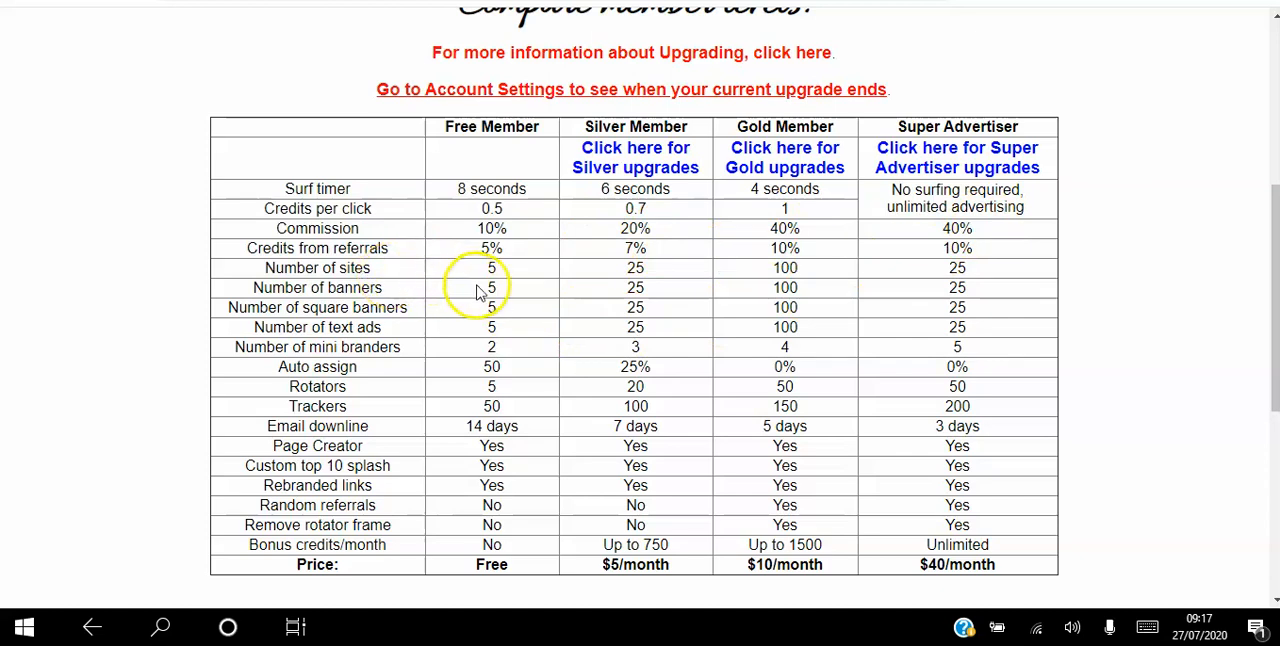
{"action": "mouse_move", "coordinate": [508, 274]}
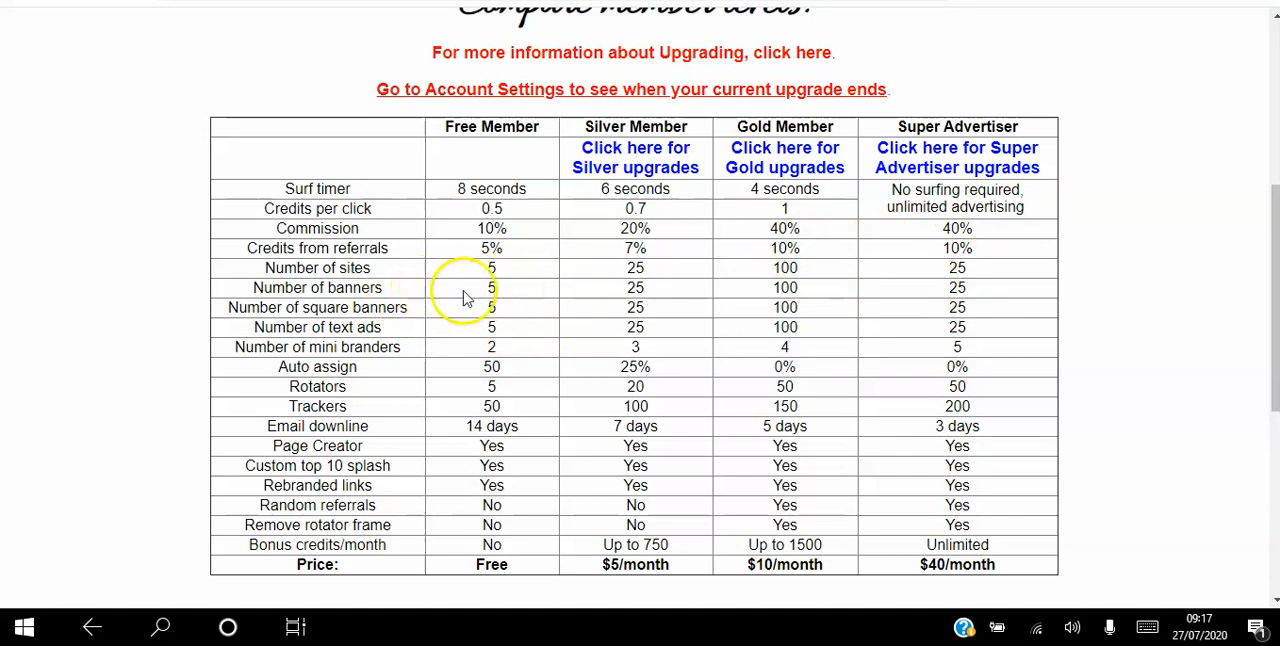
{"action": "mouse_move", "coordinate": [544, 290]}
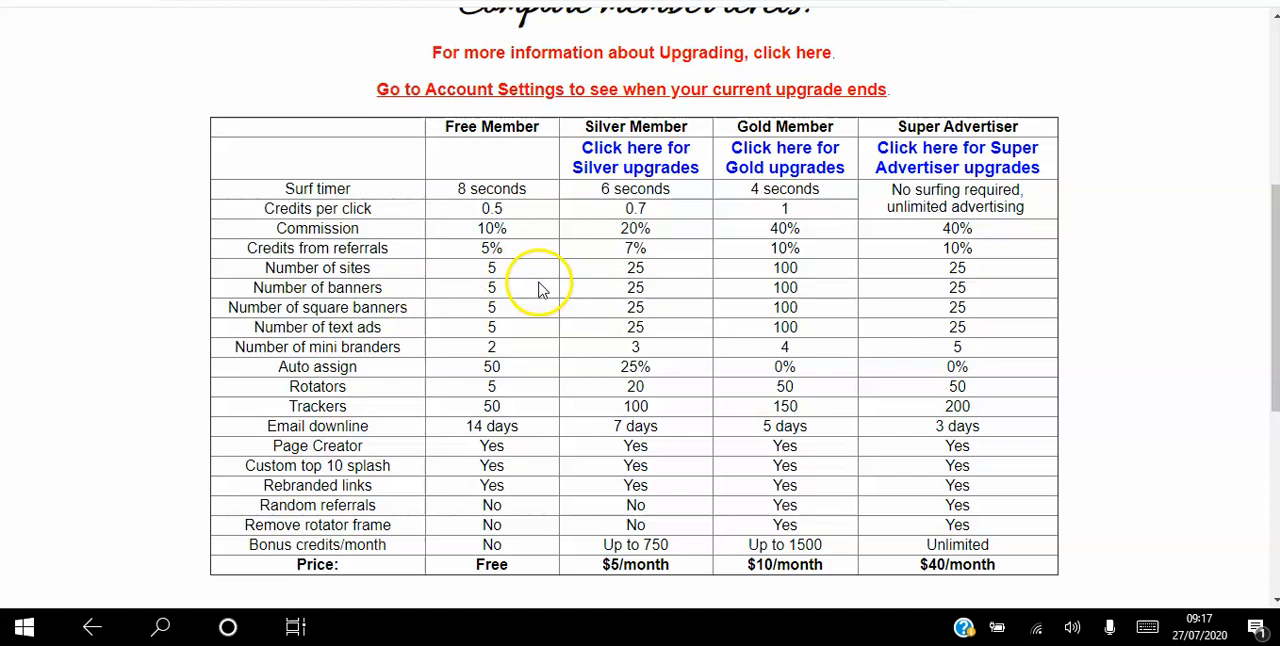
{"action": "mouse_move", "coordinate": [764, 308]}
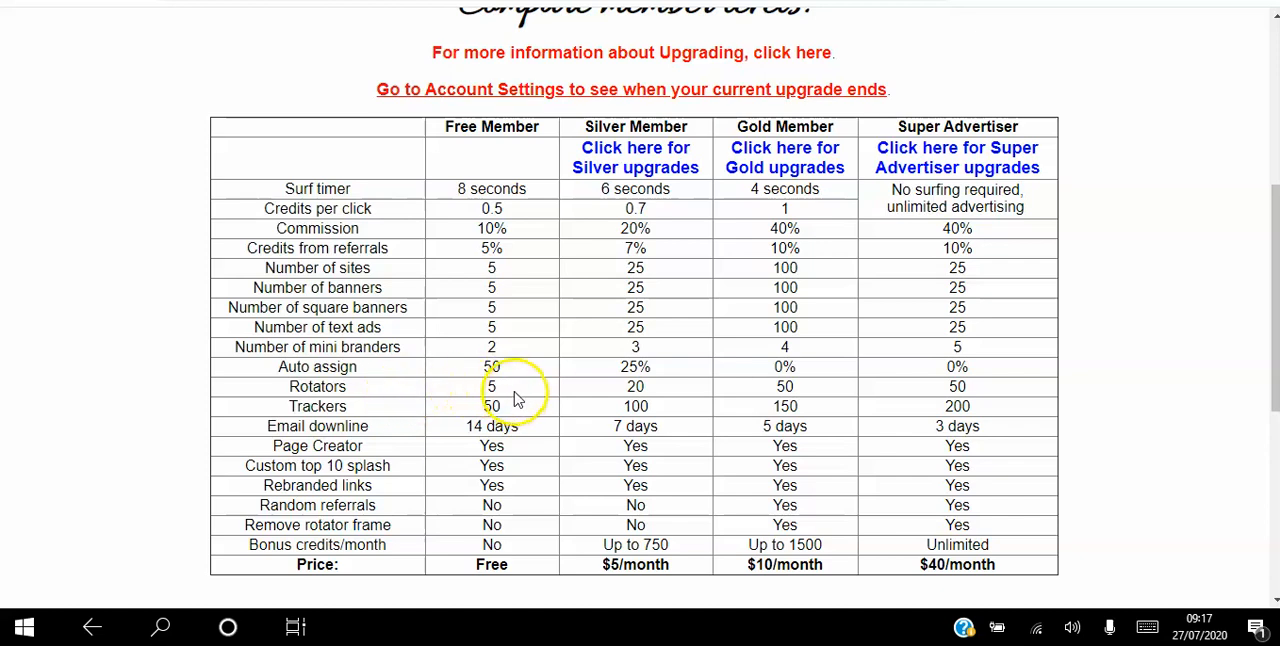
{"action": "mouse_move", "coordinate": [556, 380]}
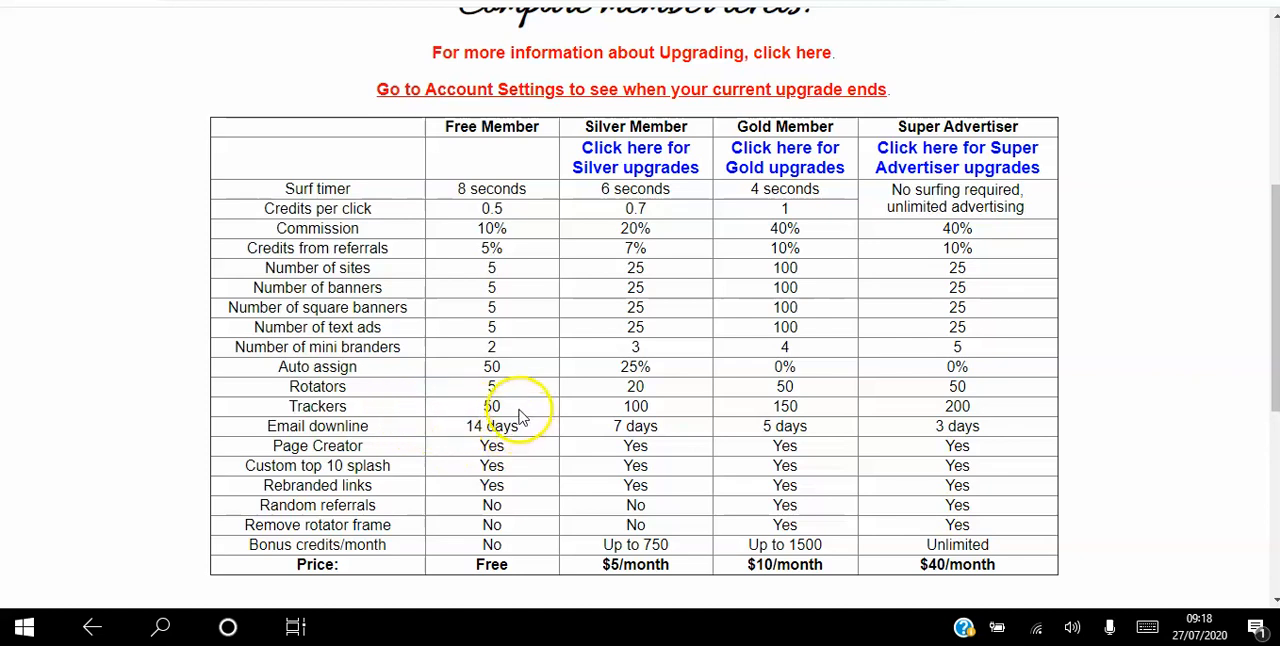
{"action": "mouse_move", "coordinate": [984, 420]}
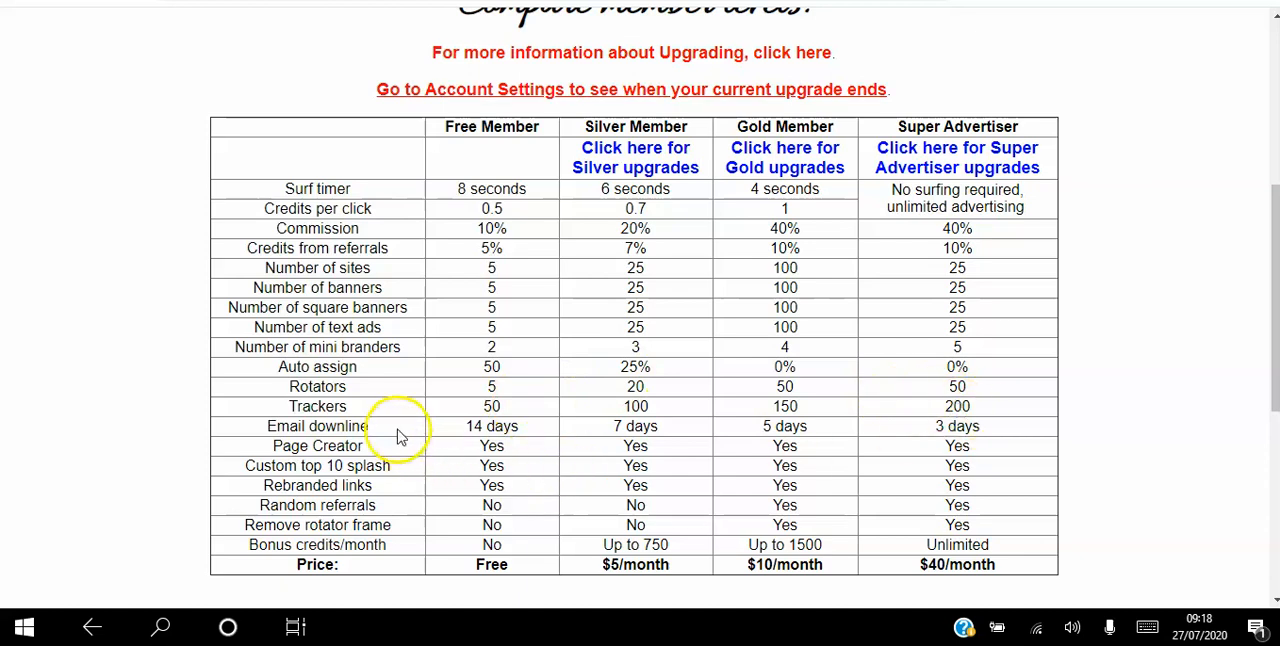
{"action": "mouse_move", "coordinate": [420, 428]}
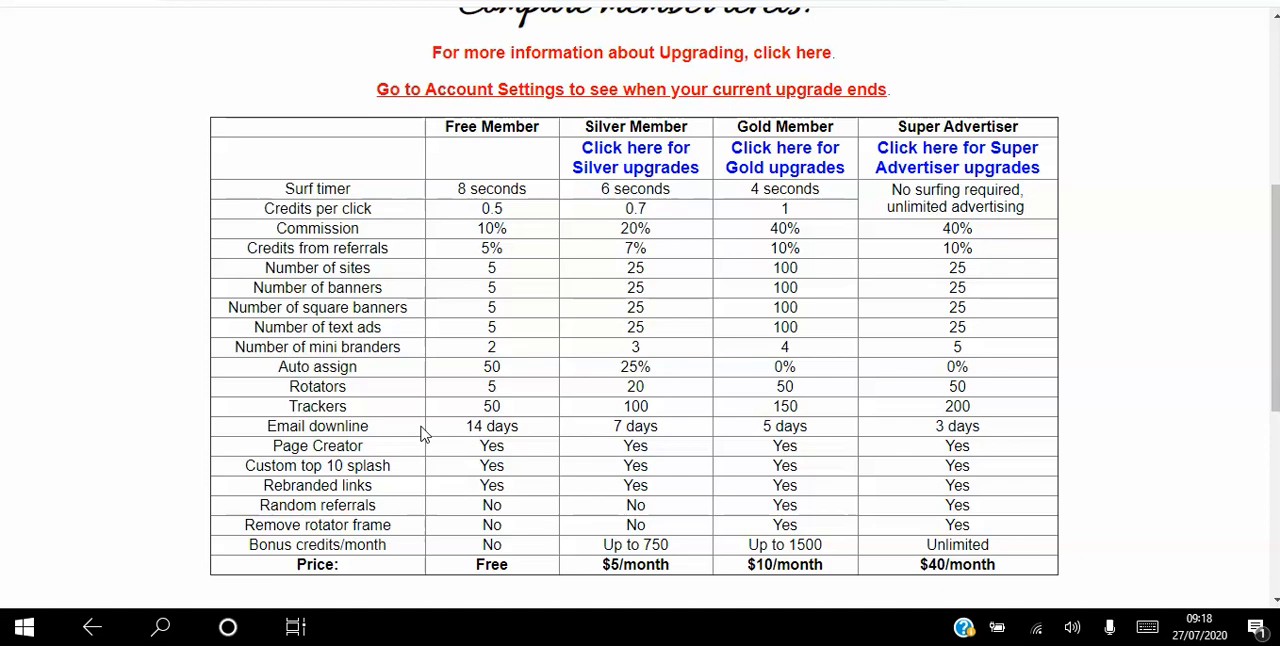
{"action": "mouse_move", "coordinate": [404, 438]}
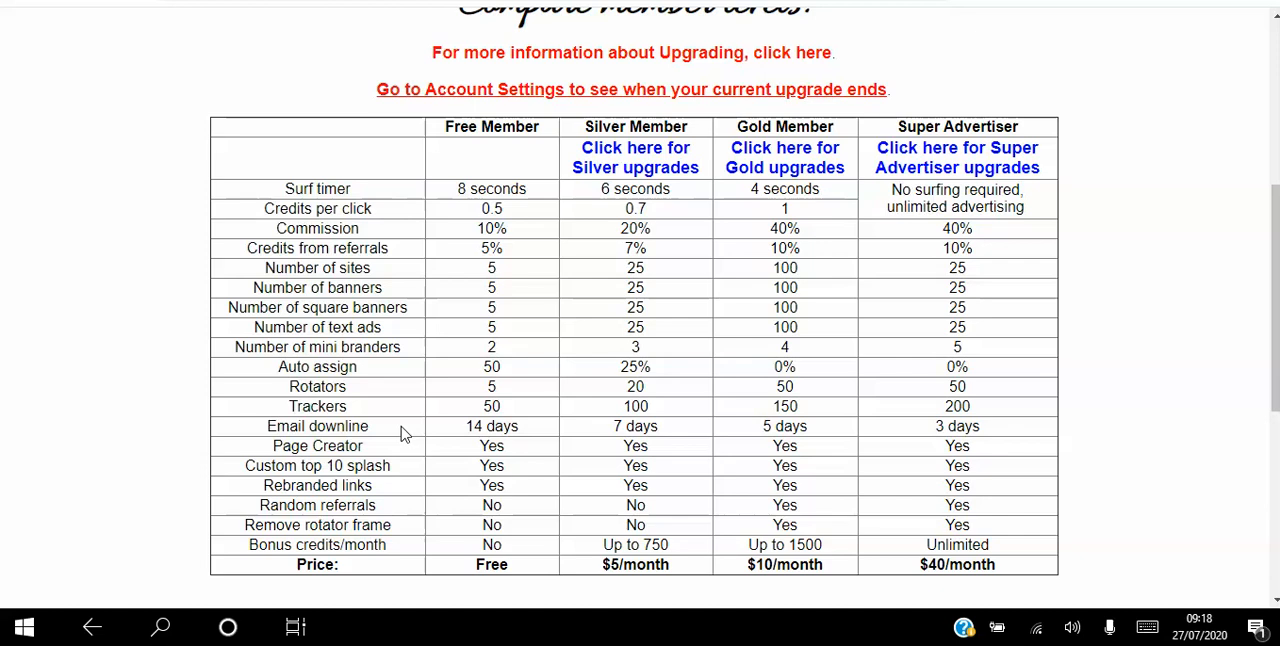
{"action": "mouse_move", "coordinate": [404, 436]}
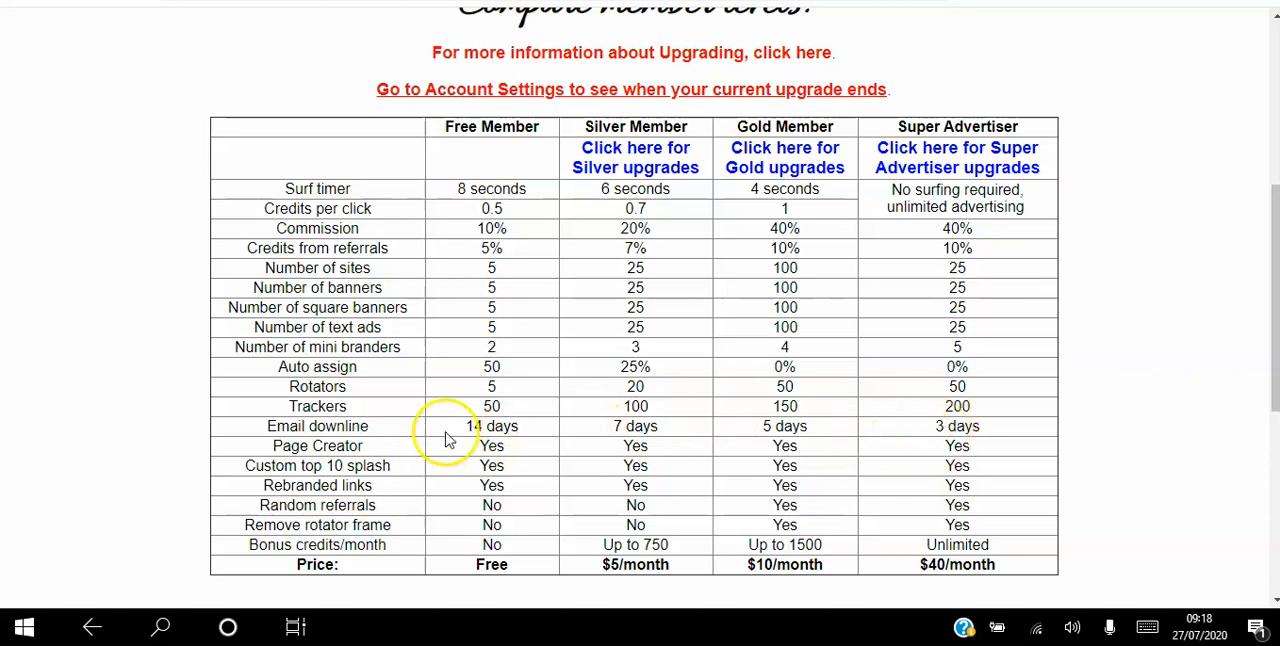
{"action": "mouse_move", "coordinate": [384, 456]}
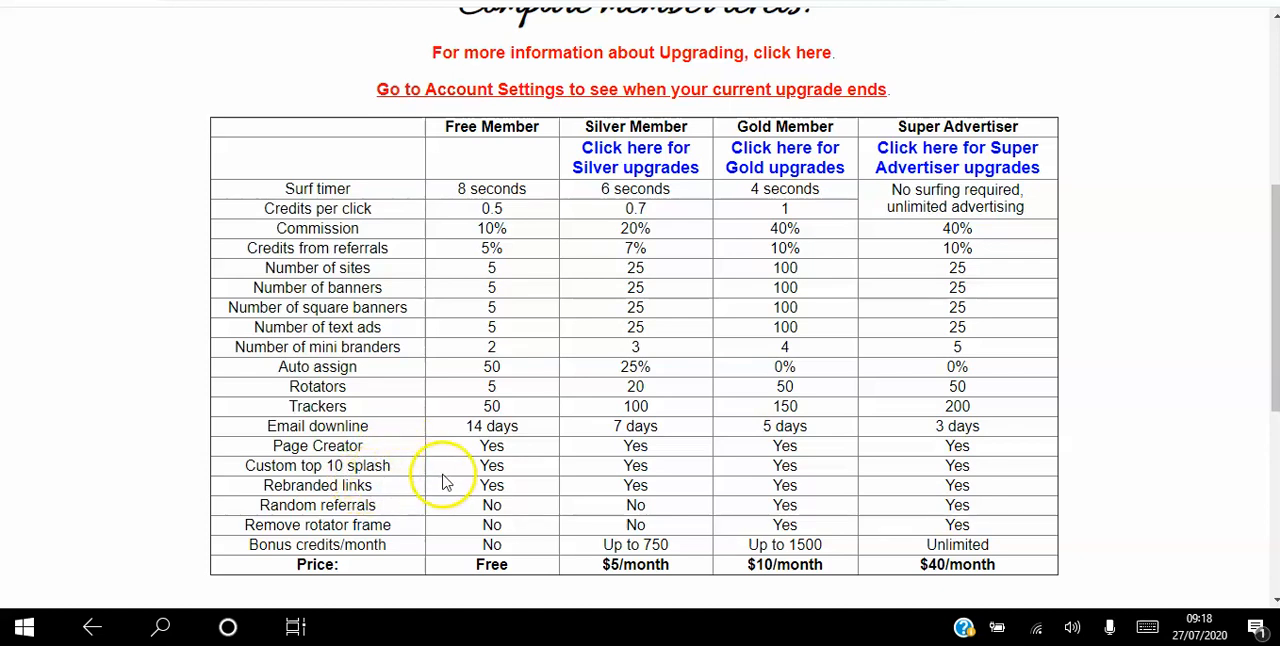
{"action": "mouse_move", "coordinate": [400, 474]}
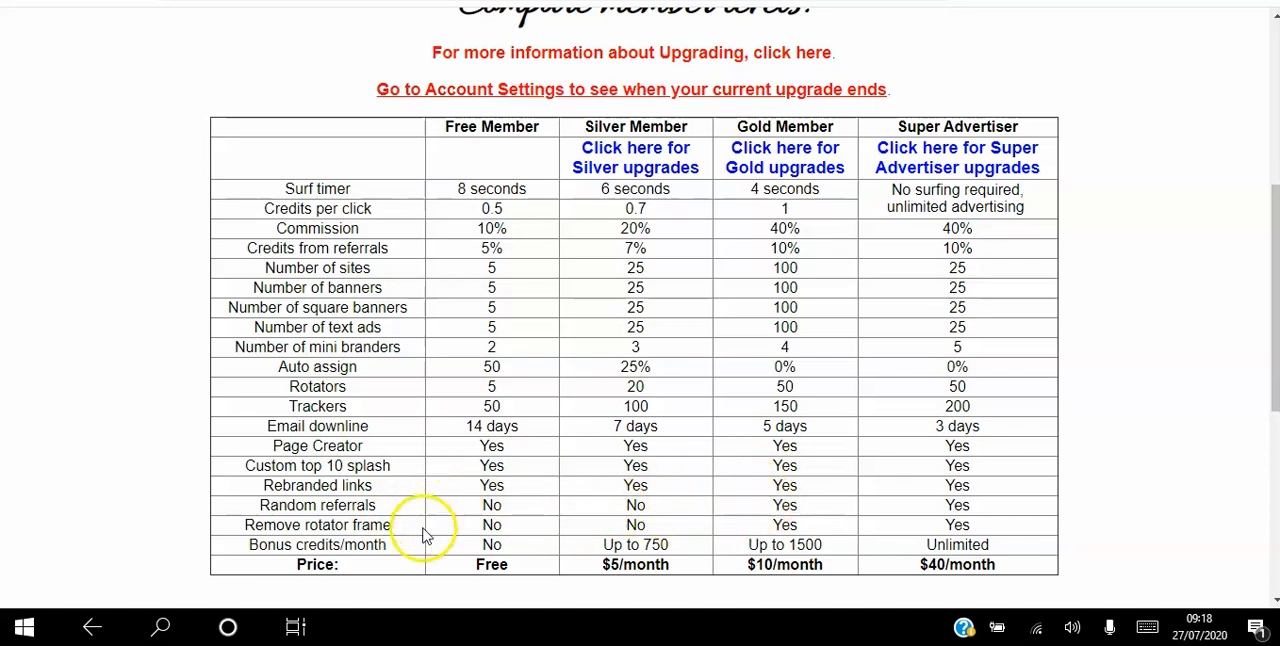
{"action": "mouse_move", "coordinate": [678, 544]}
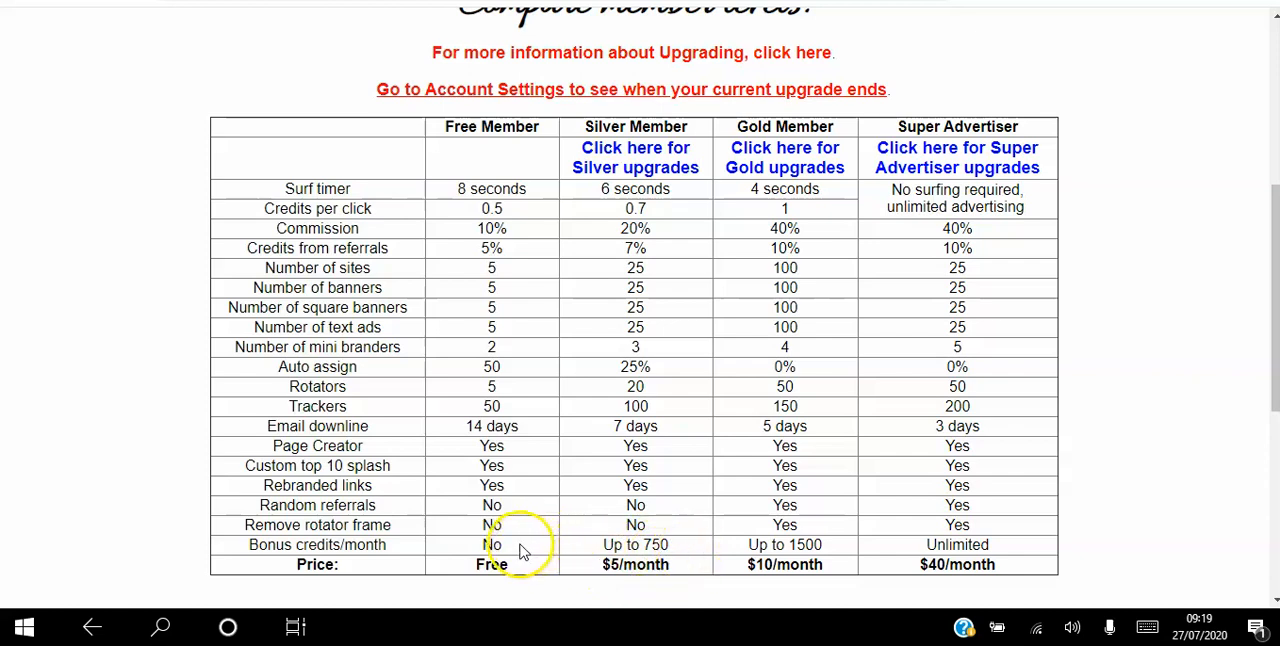
{"action": "mouse_move", "coordinate": [996, 544]}
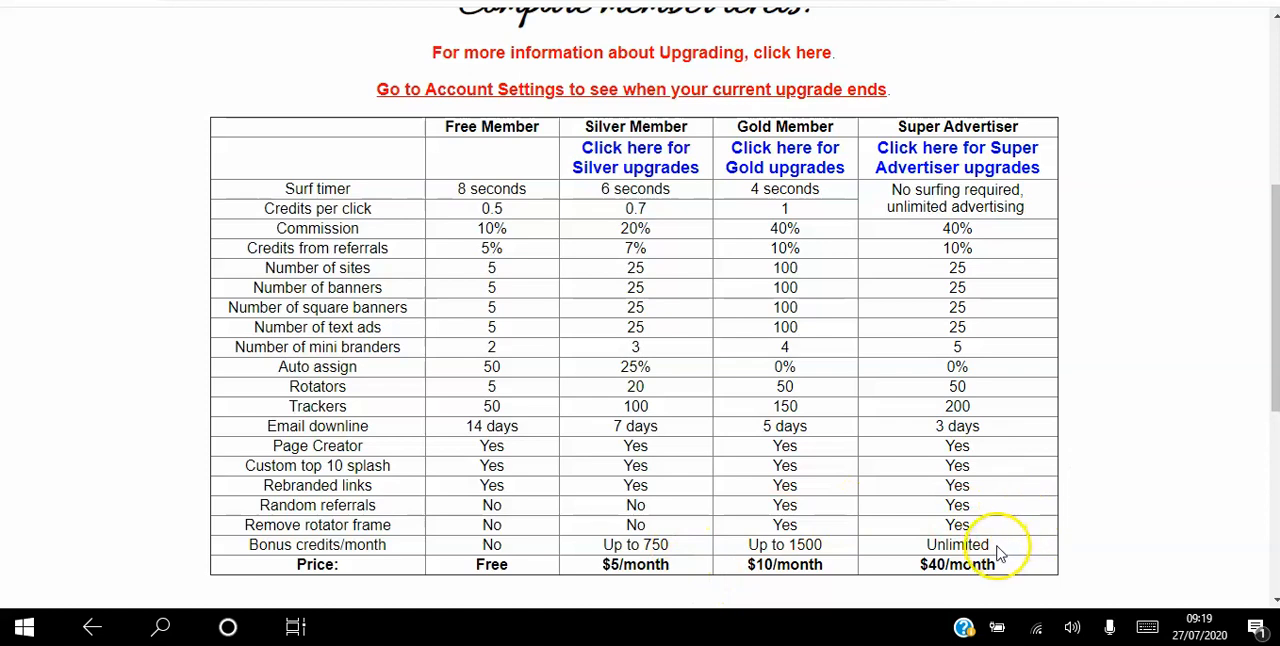
{"action": "mouse_move", "coordinate": [1260, 364]}
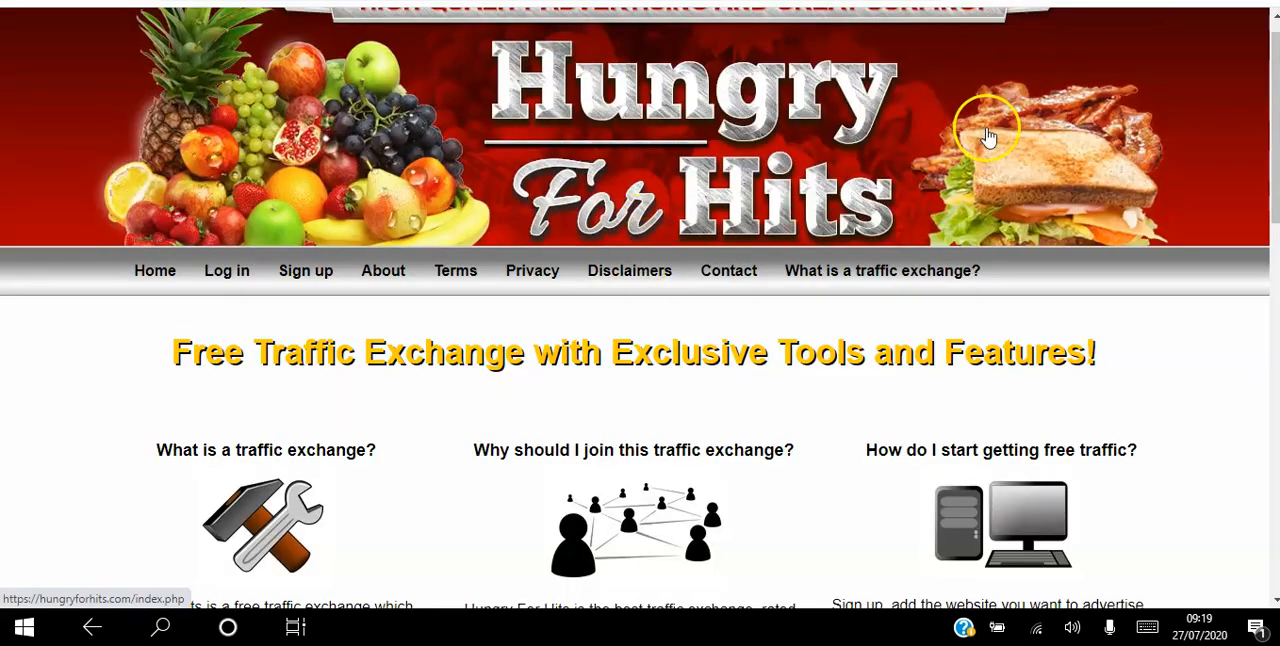
{"action": "scroll", "scroll_direction": "down", "scroll_amount": 3}
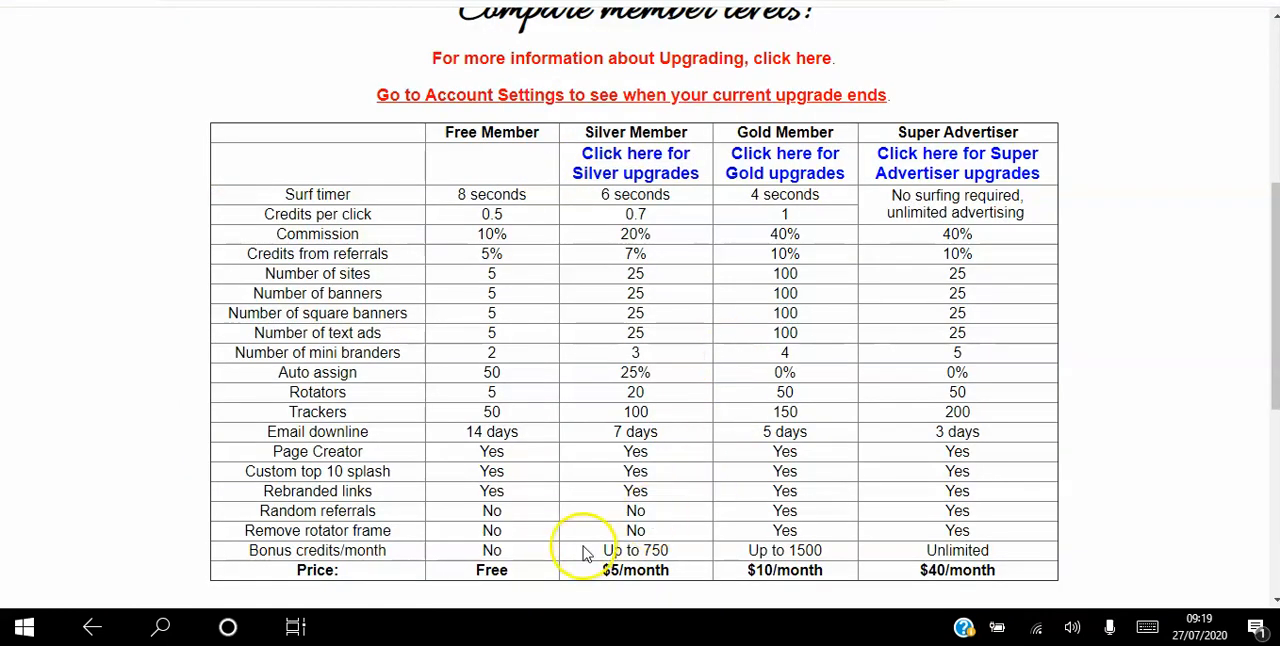
{"action": "mouse_move", "coordinate": [740, 590]}
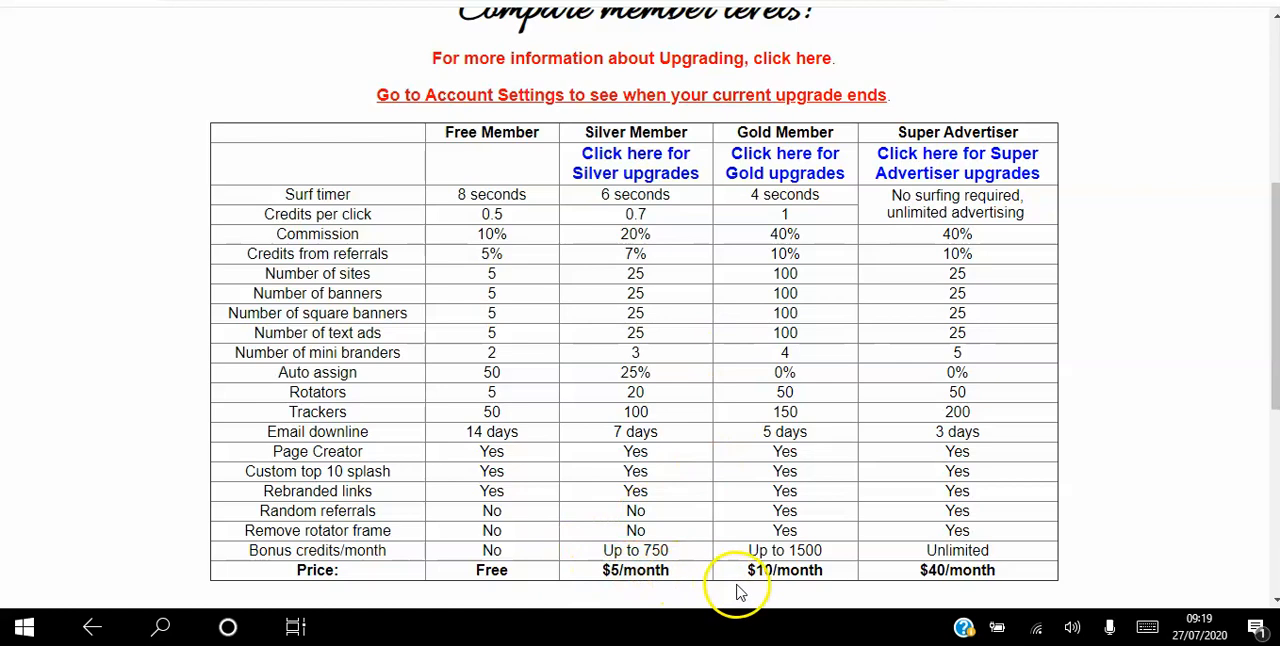
{"action": "mouse_move", "coordinate": [1140, 336]}
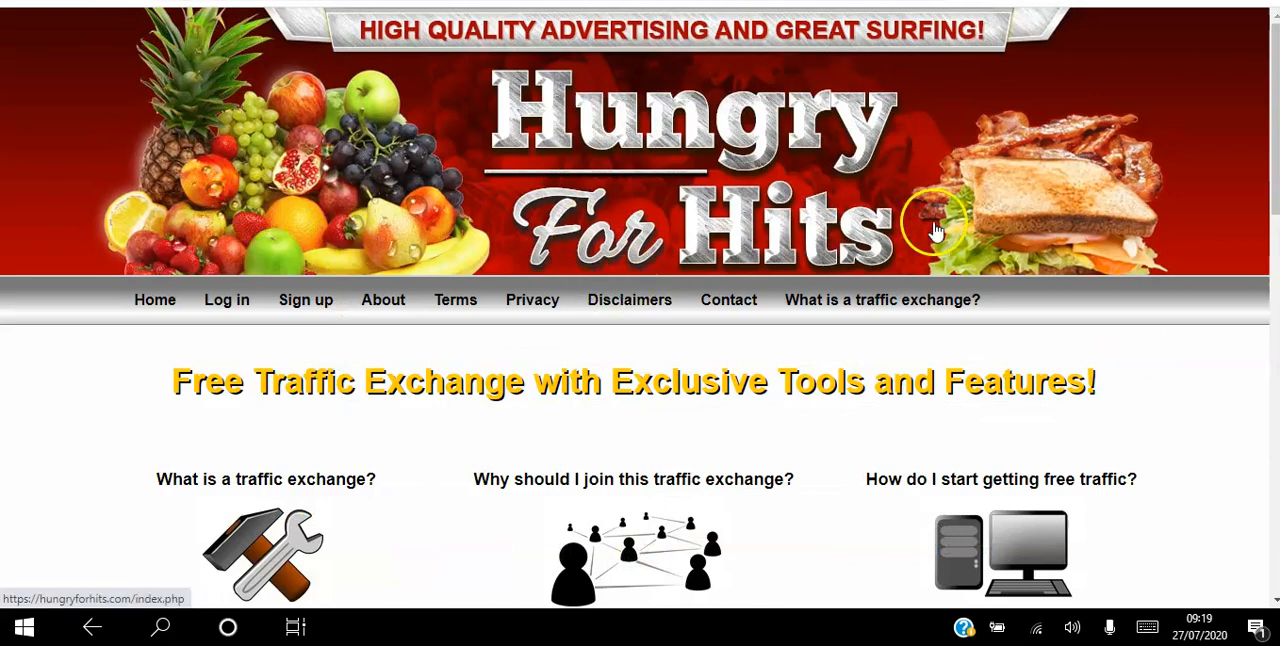
{"action": "mouse_move", "coordinate": [1128, 178]}
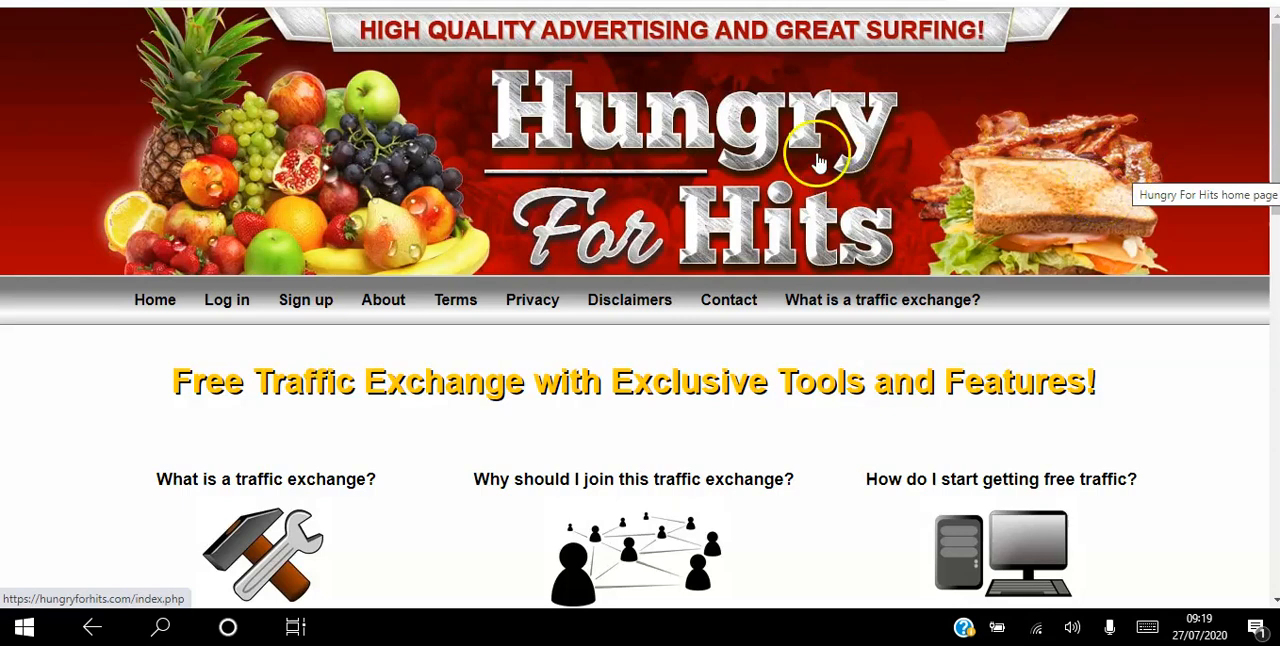
{"action": "mouse_move", "coordinate": [232, 96]}
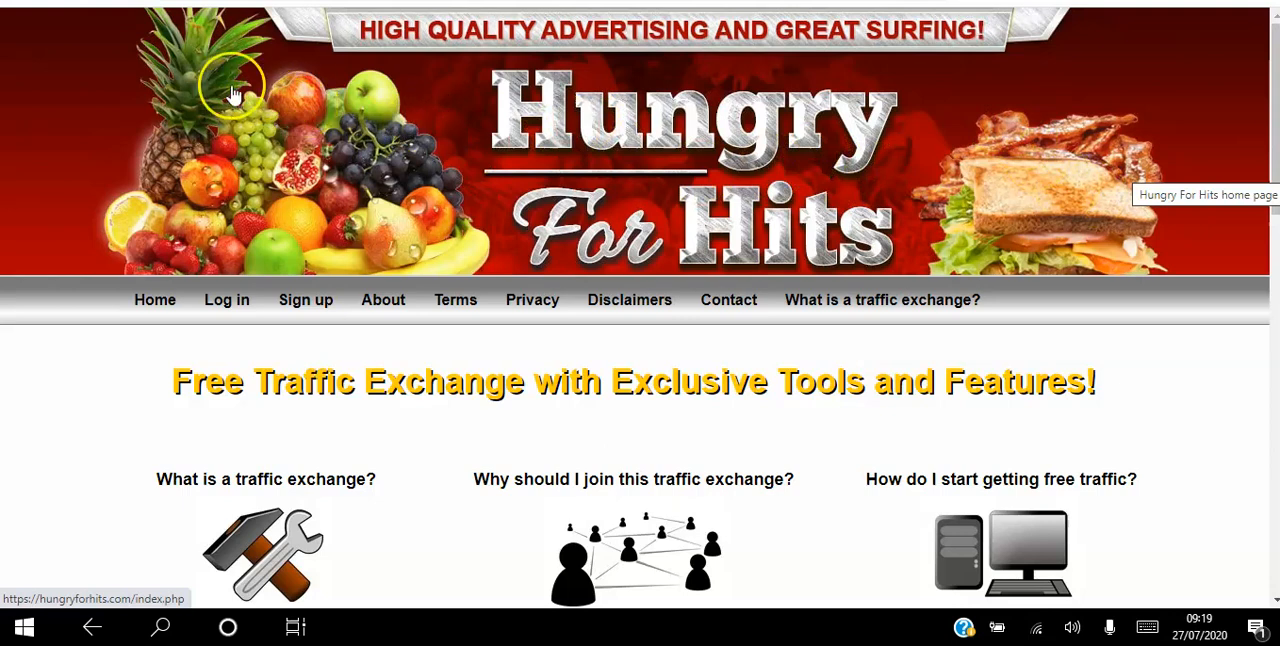